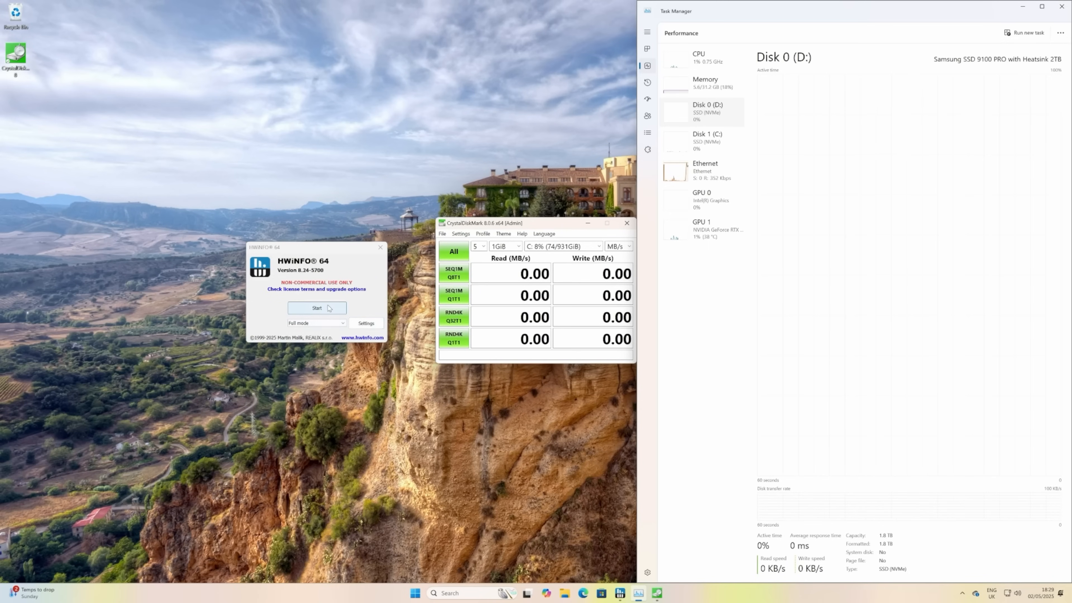
- Run the full hardware scan, dismiss the update notice and select the 16.0 GT/s NVMe drive entry
{"action": "left_click", "coordinate": [316, 308]}
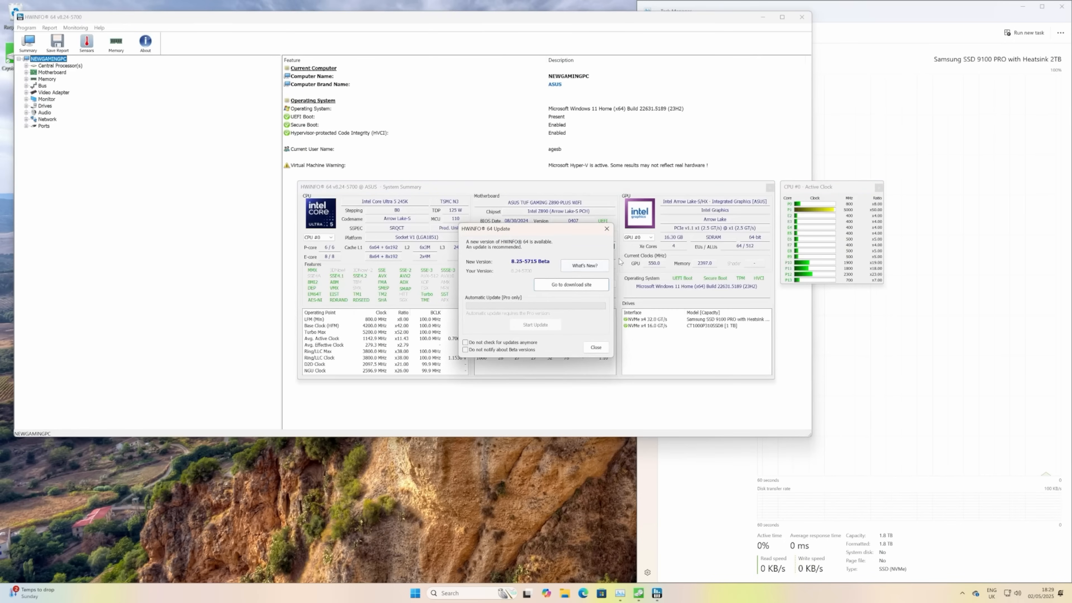
{"action": "left_click", "coordinate": [594, 347]}
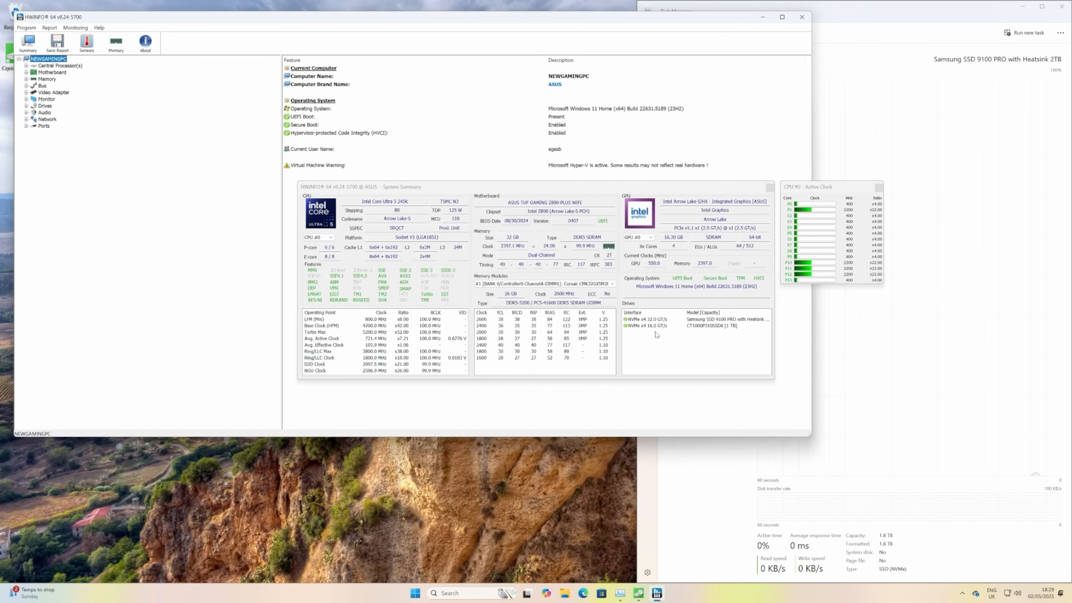
{"action": "left_click", "coordinate": [697, 325]}
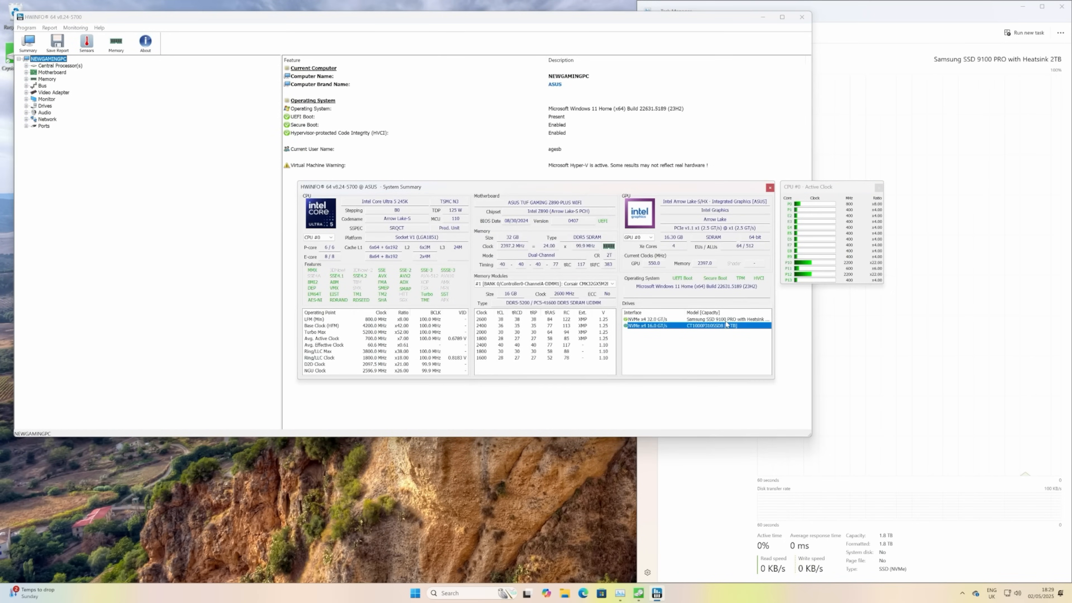
{"action": "left_click", "coordinate": [683, 319]}
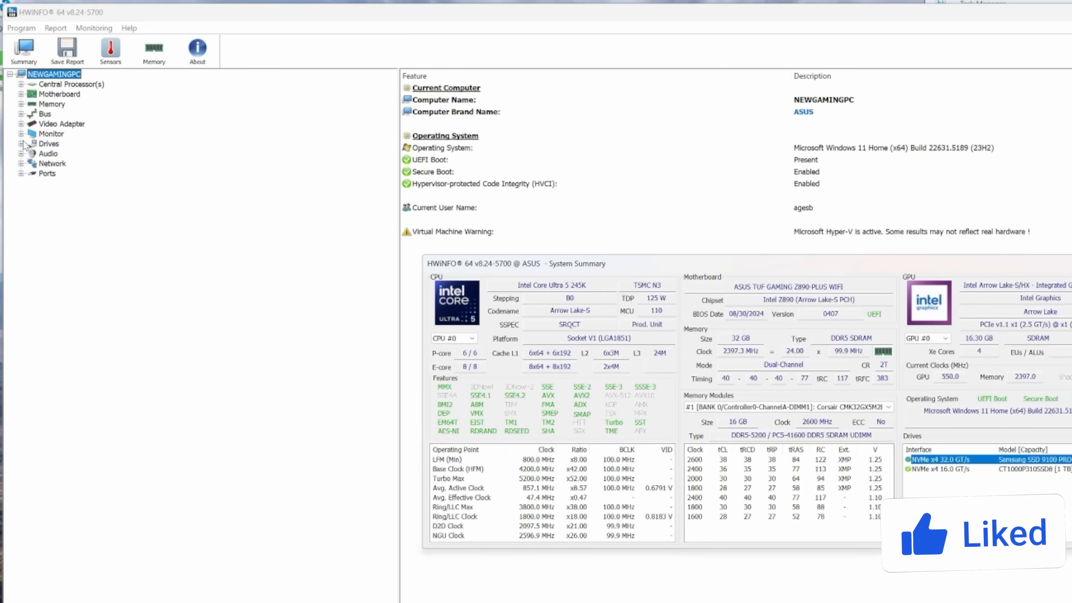
- Expand the Drives branch and the NVMe Drives group in the summary tree
{"action": "left_click", "coordinate": [22, 144]}
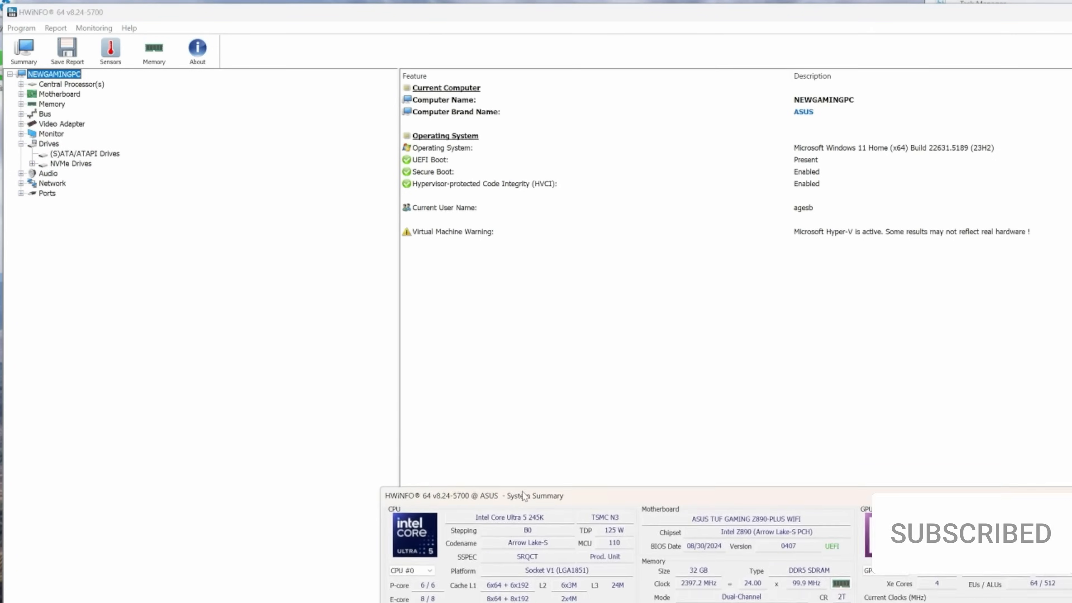
{"action": "left_click", "coordinate": [71, 164]}
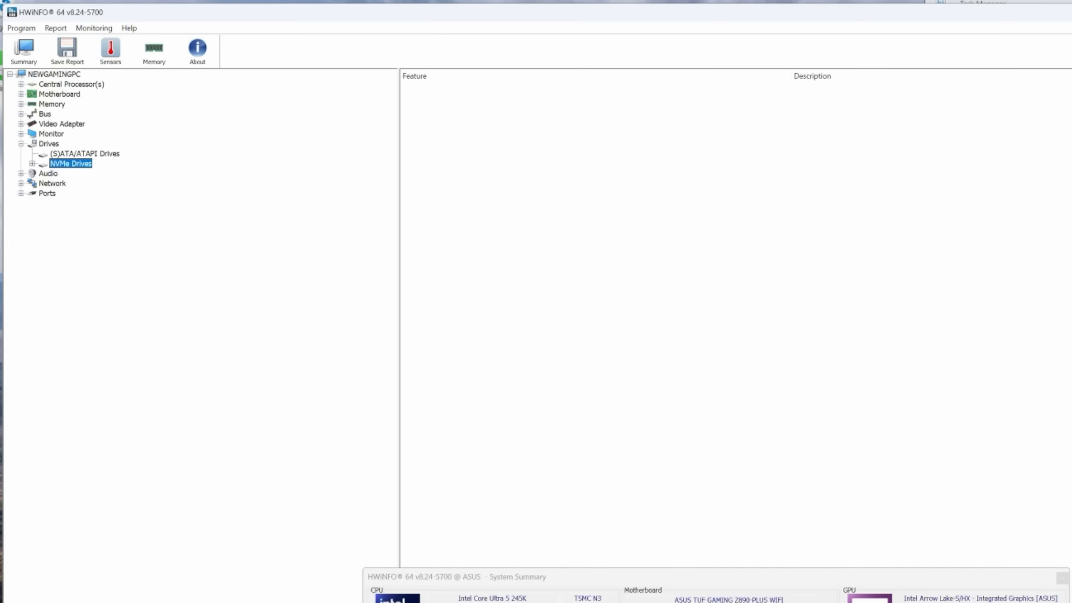
{"action": "left_click", "coordinate": [40, 163]}
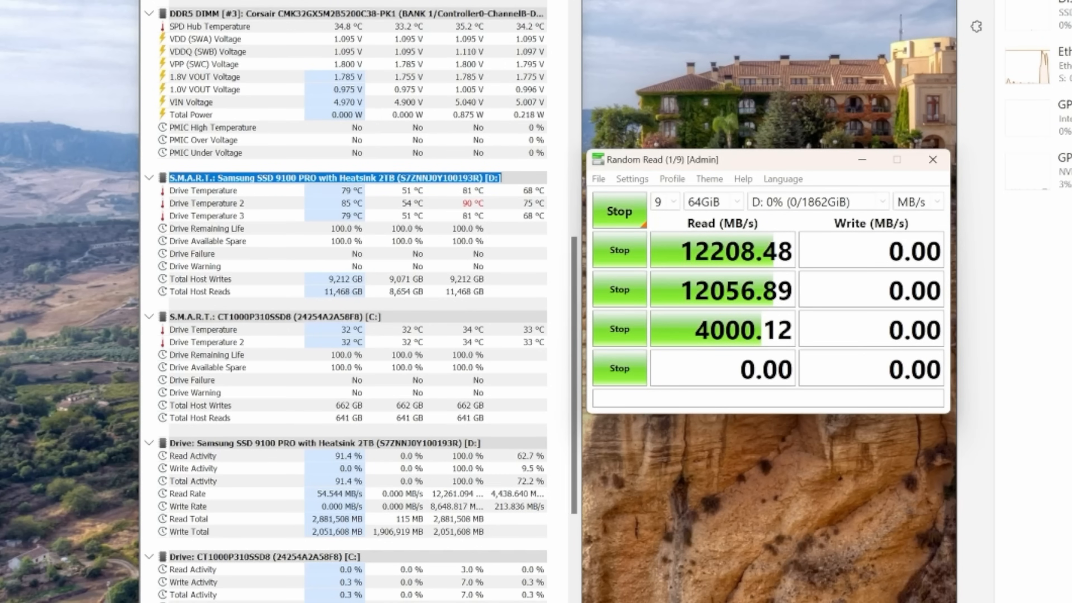
{"action": "mouse_move", "coordinate": [619, 211]}
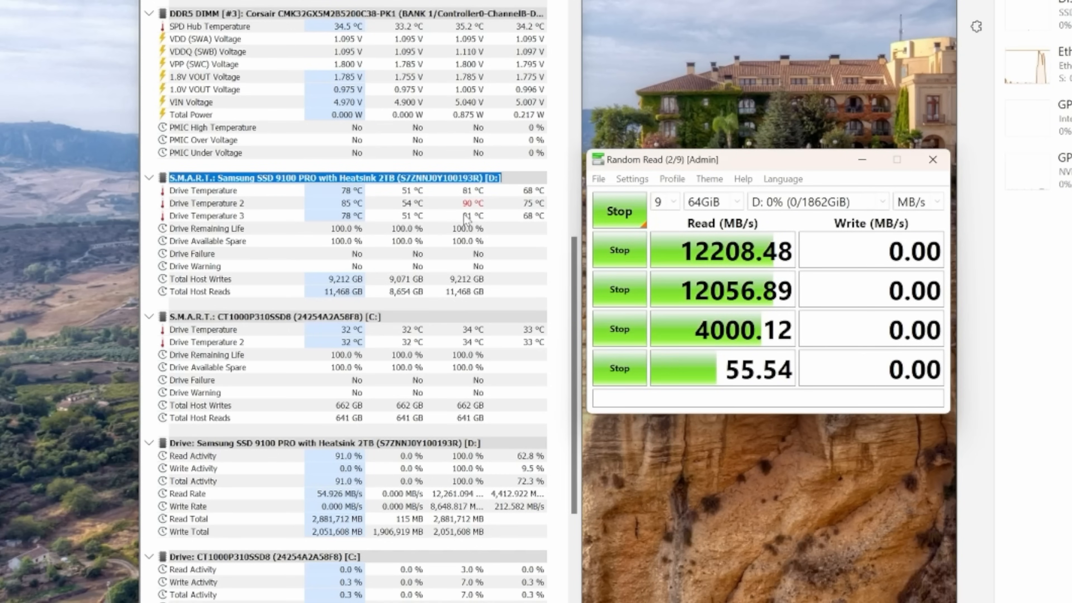
{"action": "mouse_move", "coordinate": [472, 215]}
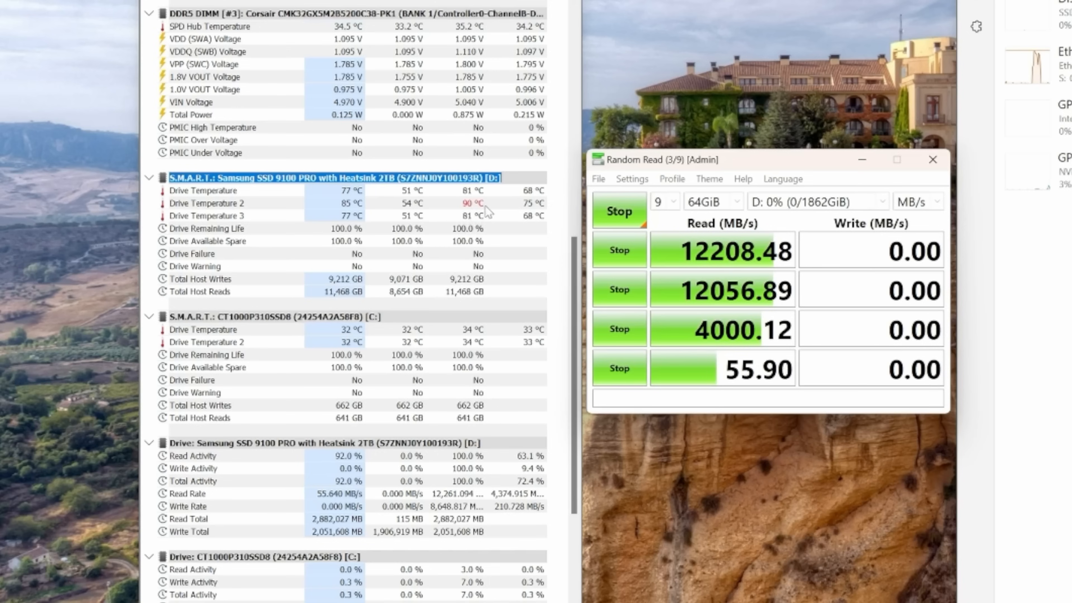
{"action": "mouse_move", "coordinate": [485, 214]}
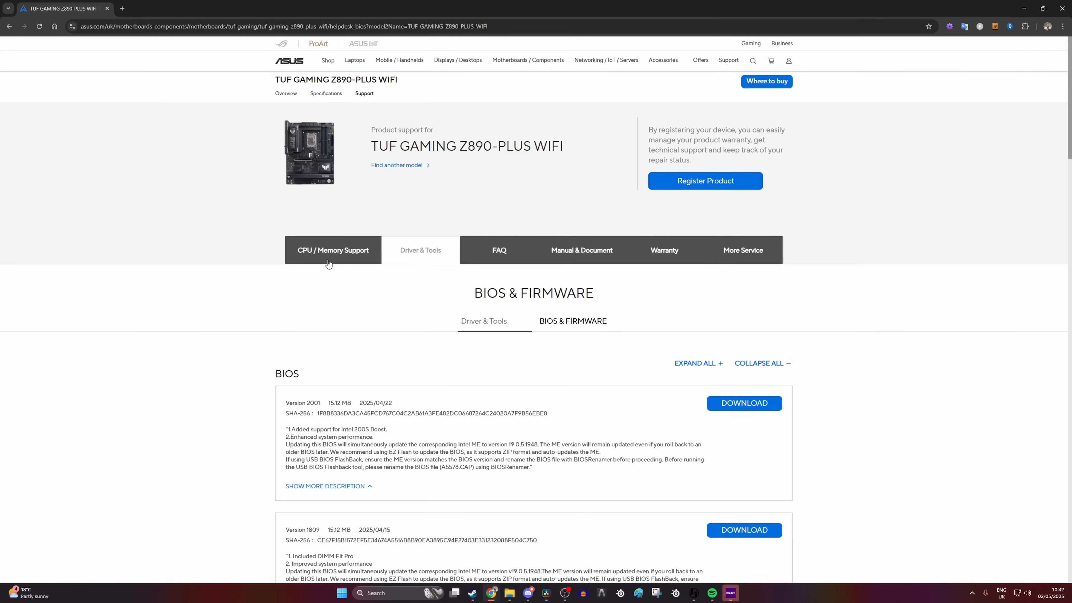
{"action": "scroll", "scroll_direction": "down", "scroll_amount": 3}
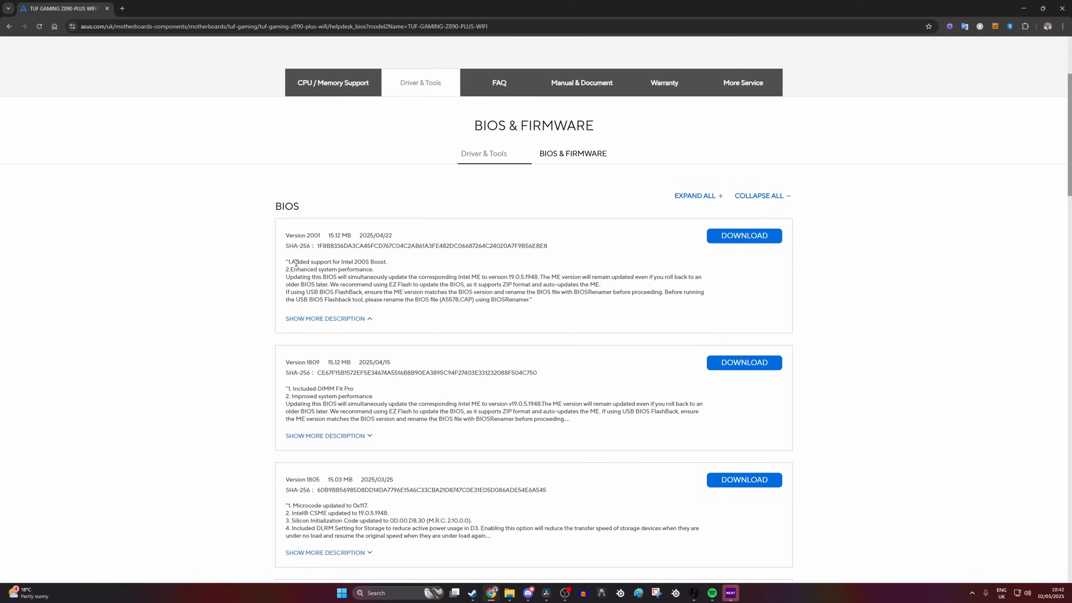
{"action": "double_click", "coordinate": [337, 262]}
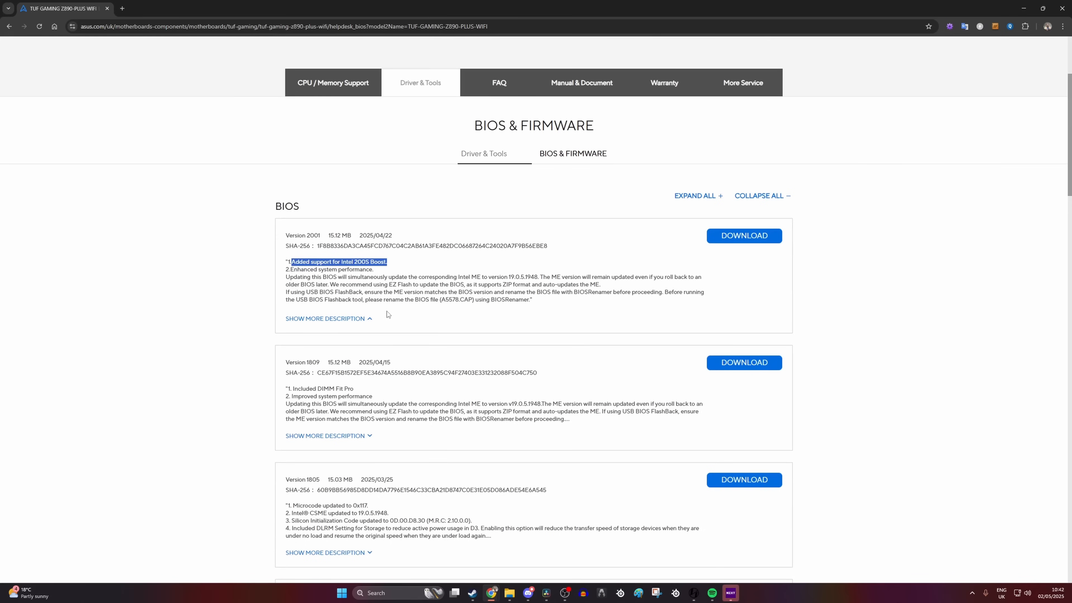
{"action": "mouse_move", "coordinate": [335, 332]}
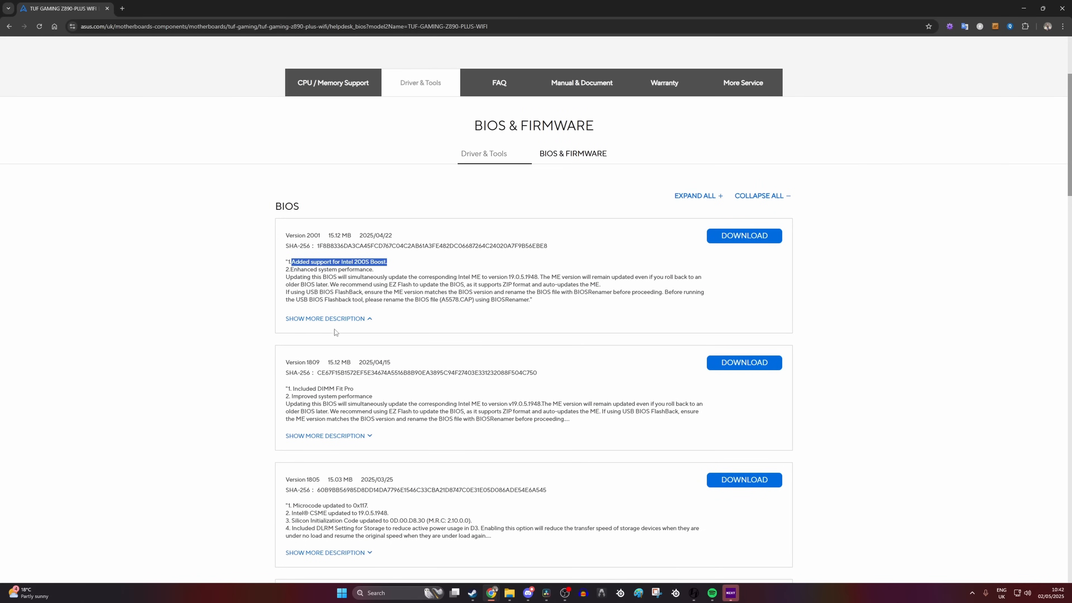
{"action": "scroll", "scroll_direction": "down", "scroll_amount": 3}
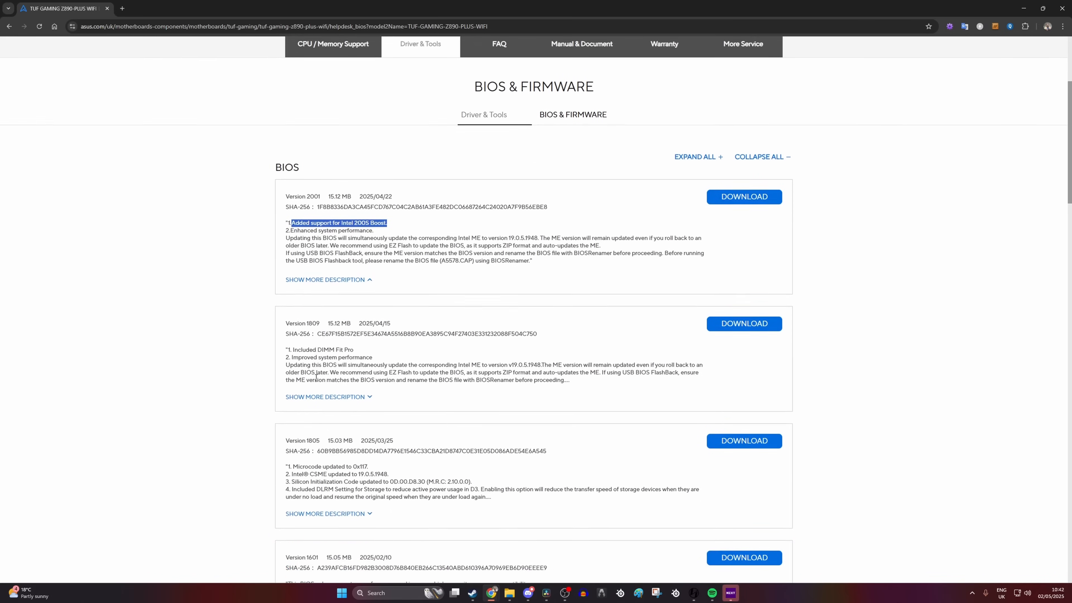
{"action": "scroll", "scroll_direction": "down", "scroll_amount": 3}
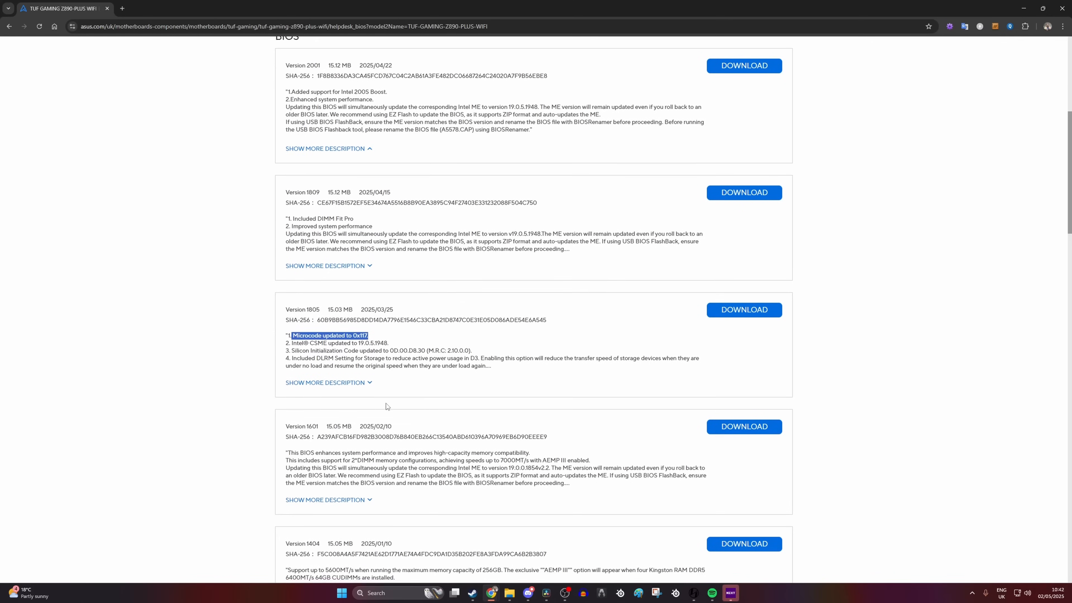
{"action": "scroll", "scroll_direction": "down", "scroll_amount": 3}
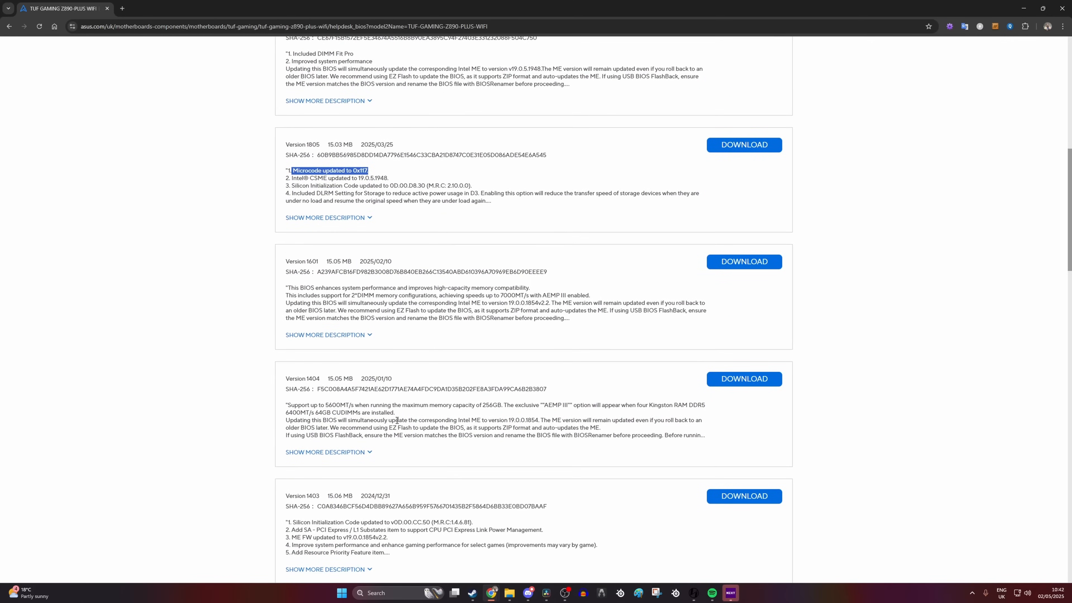
{"action": "scroll", "scroll_direction": "down", "scroll_amount": 3}
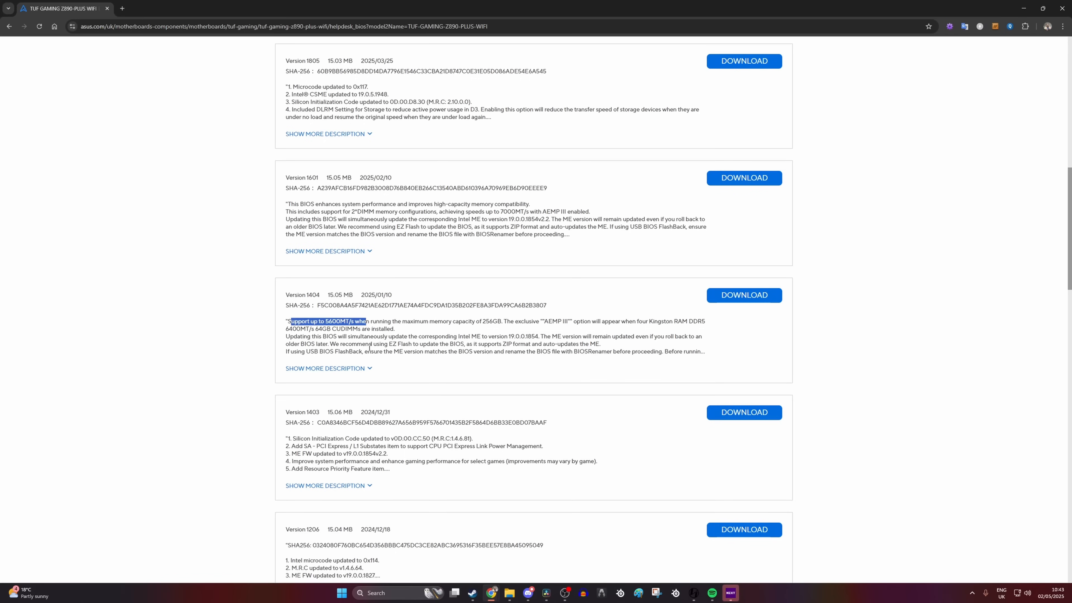
{"action": "scroll", "scroll_direction": "down", "scroll_amount": 3}
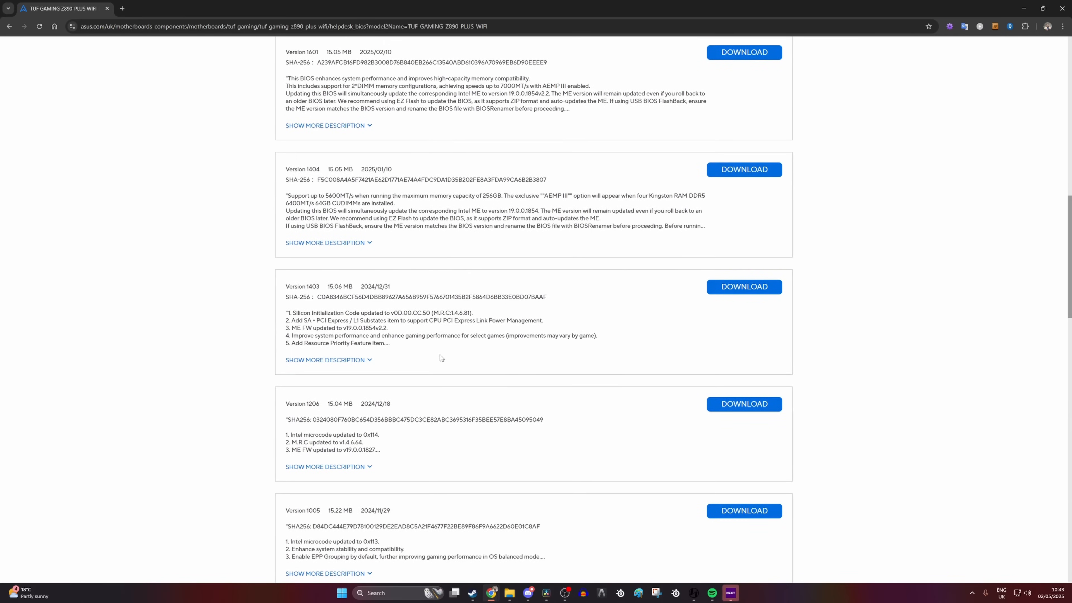
{"action": "scroll", "scroll_direction": "down", "scroll_amount": 3}
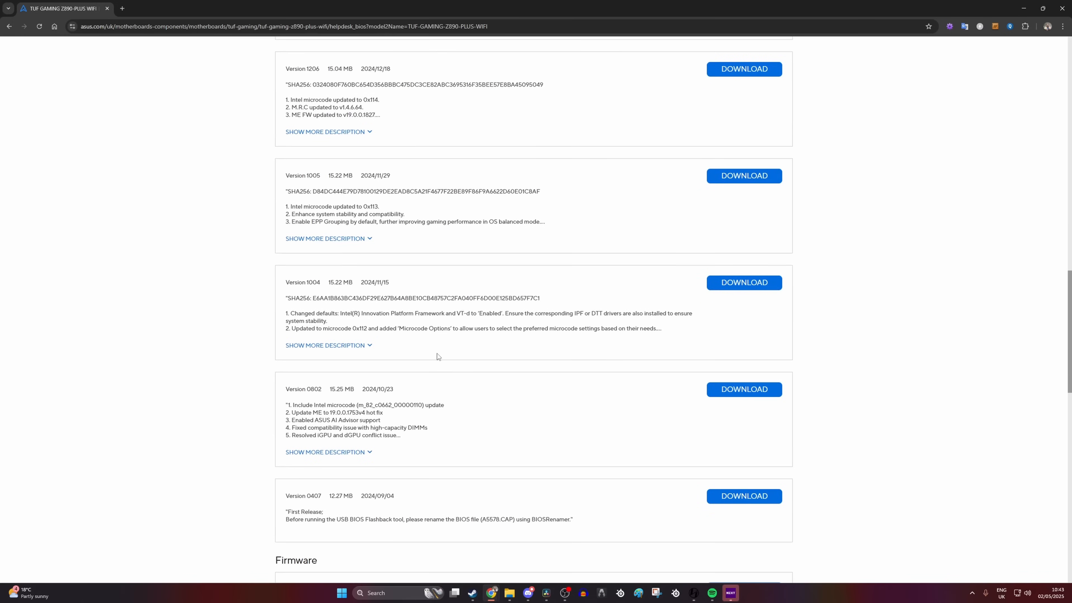
{"action": "scroll", "scroll_direction": "down", "scroll_amount": 3}
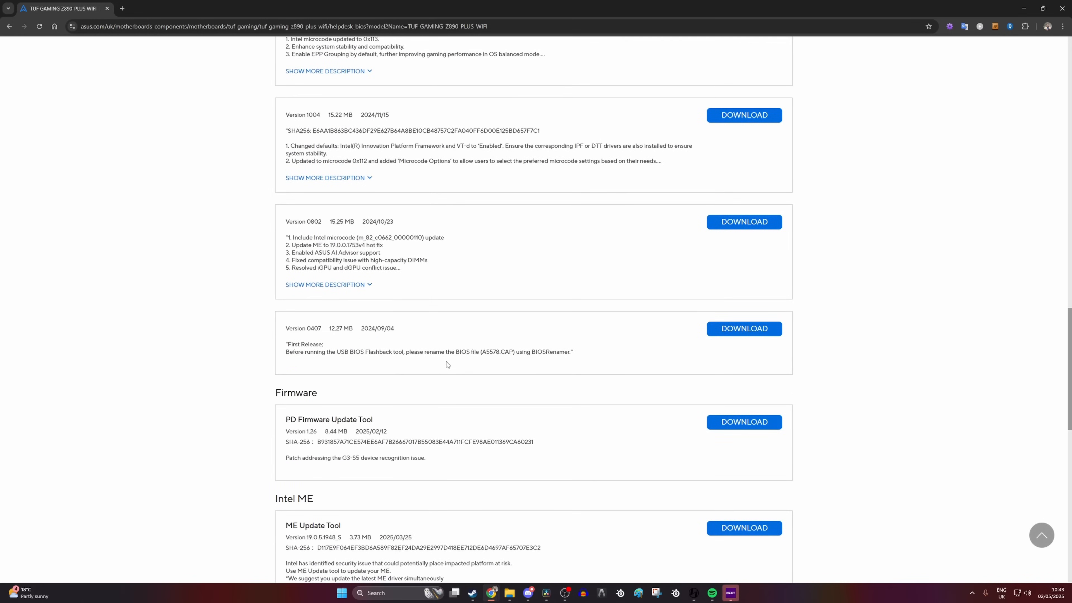
{"action": "scroll", "scroll_direction": "down", "scroll_amount": 3}
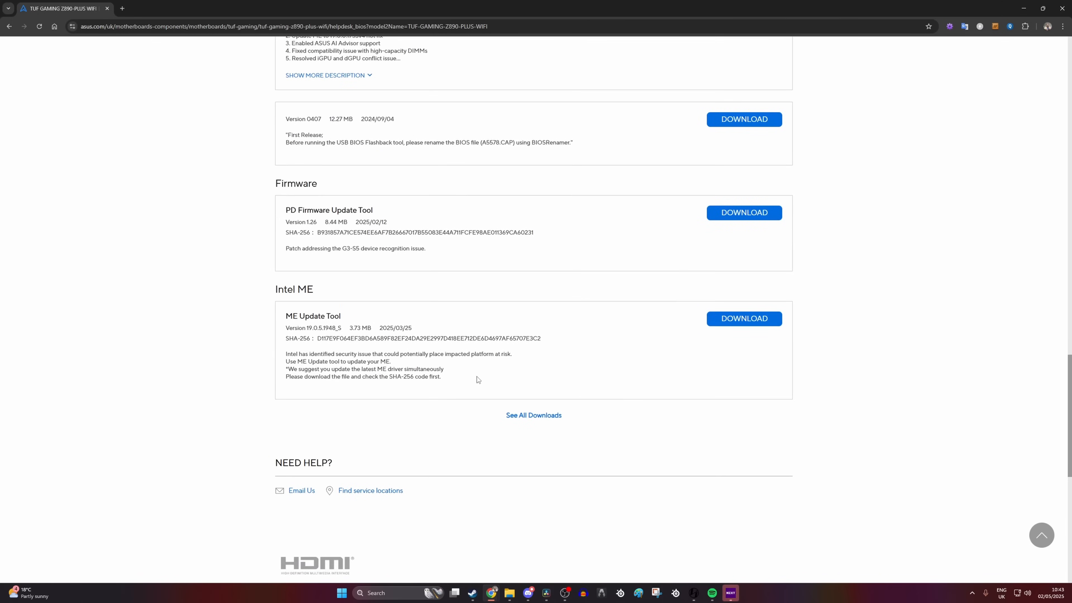
{"action": "scroll", "scroll_direction": "up", "scroll_amount": 3}
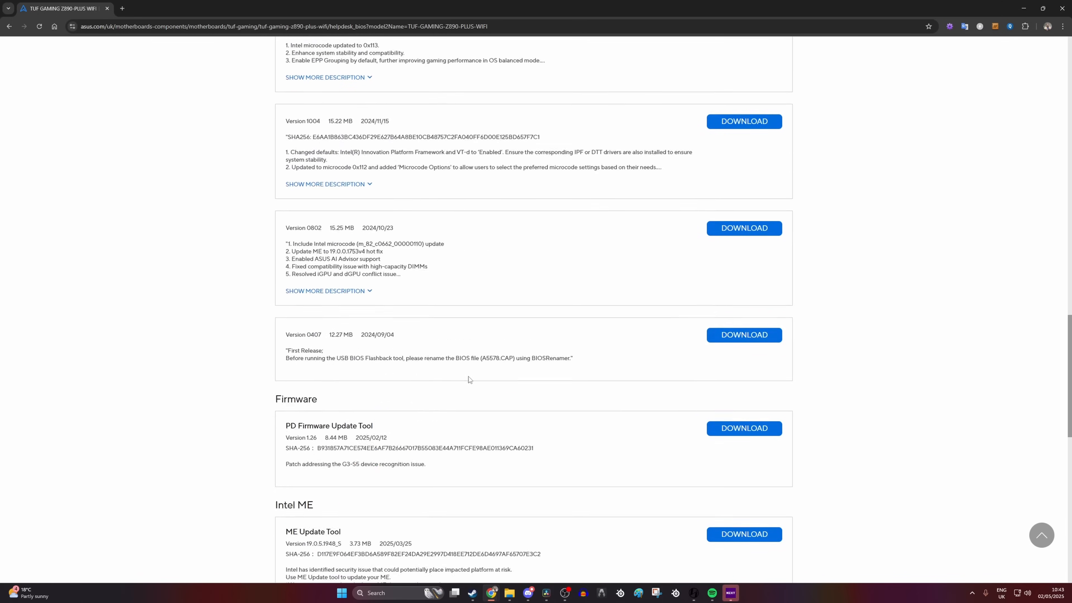
{"action": "scroll", "scroll_direction": "up", "scroll_amount": 3}
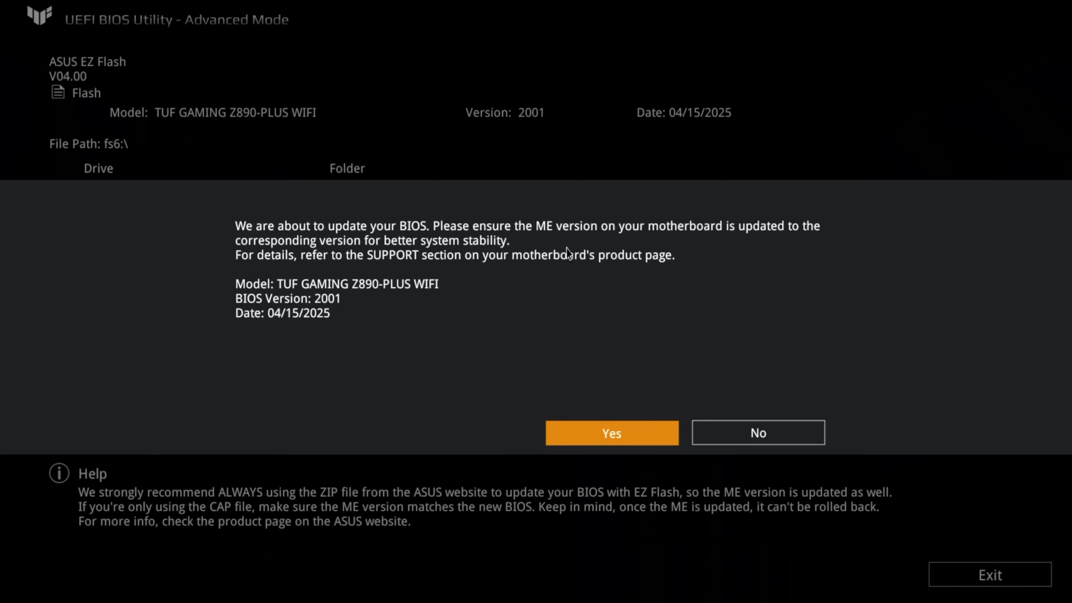
{"action": "mouse_move", "coordinate": [634, 272]}
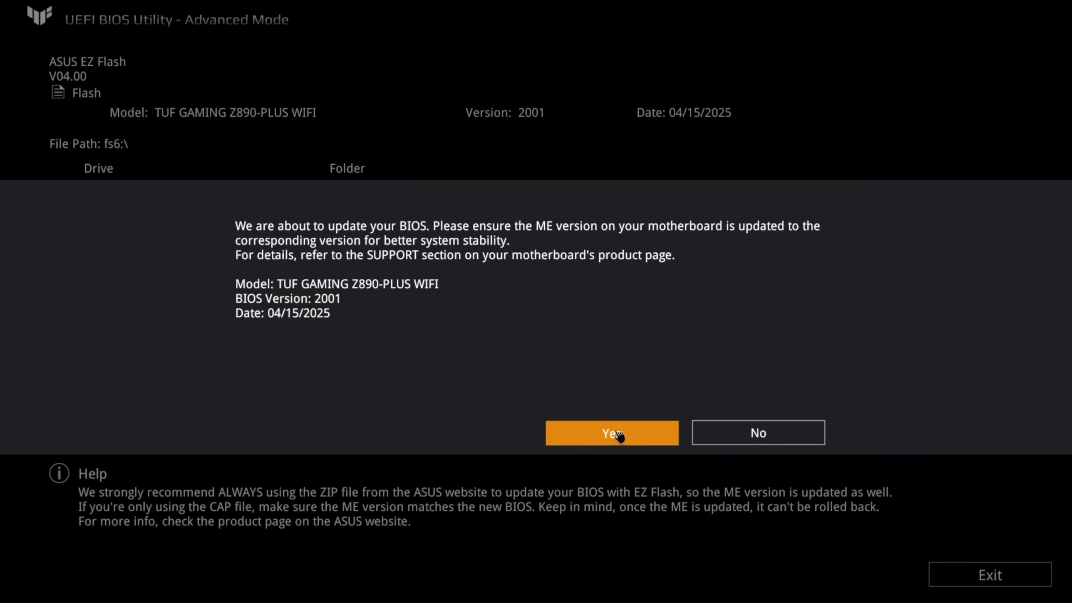
- Confirm flashing the TUF GAMING Z890-PLUS WIFI BIOS to version 2001
{"action": "left_click", "coordinate": [612, 432]}
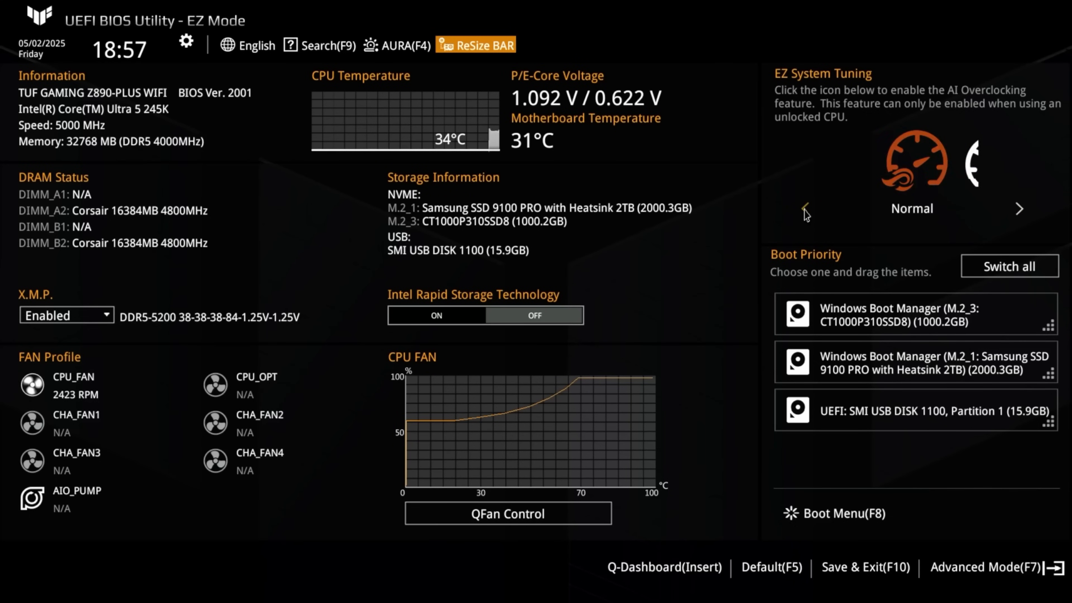
- Cycle the EZ System Tuning profile, then switch the BIOS into Advanced Mode
{"action": "left_click", "coordinate": [1019, 209]}
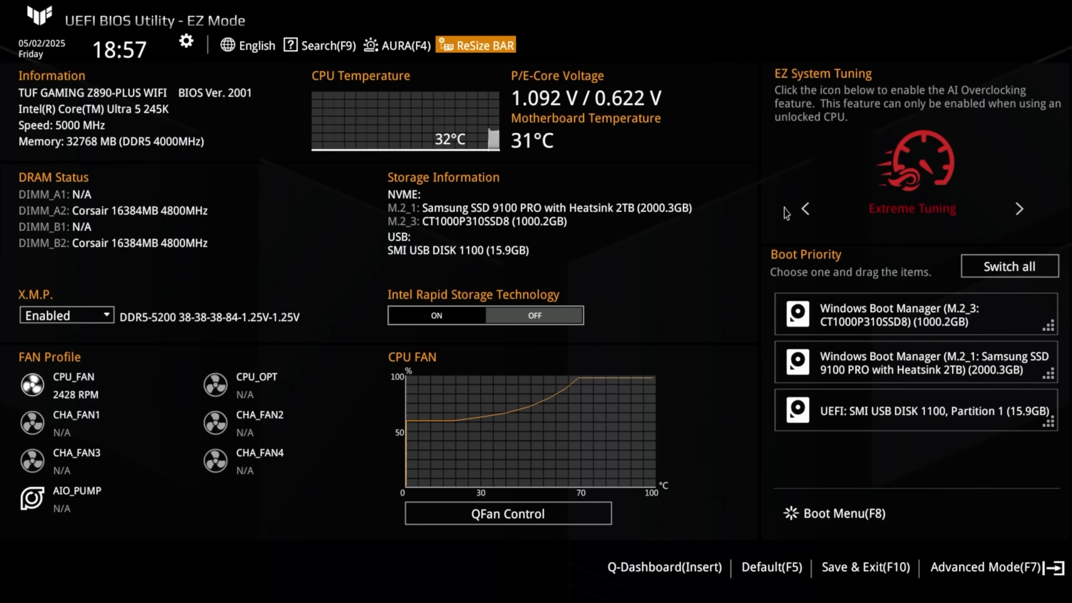
{"action": "left_click", "coordinate": [804, 208]}
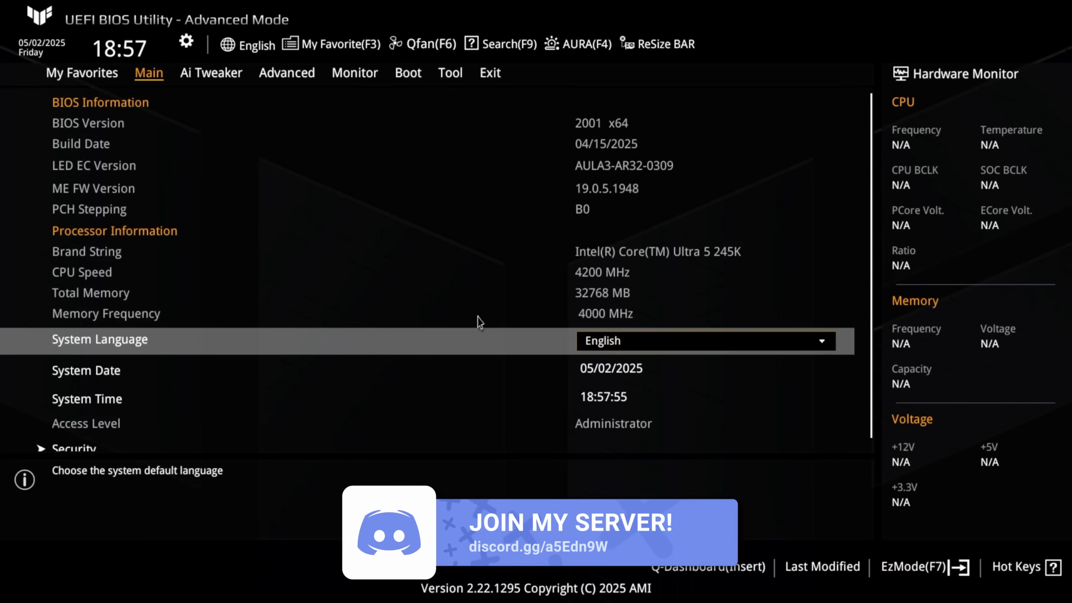
{"action": "mouse_move", "coordinate": [210, 73]}
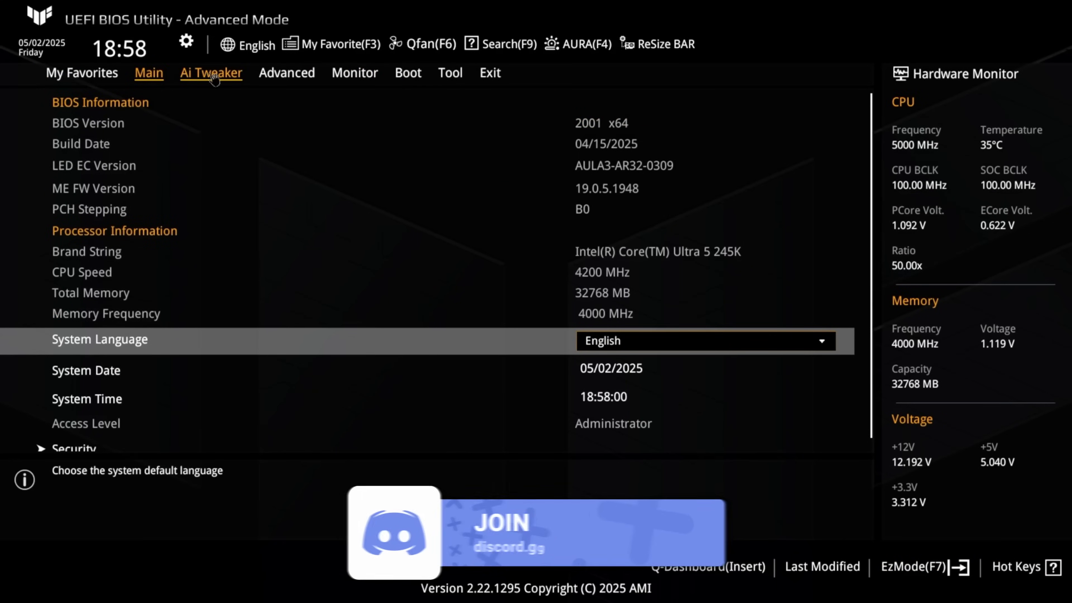
- In Ai Tweaker set Intel Default Settings to Performance and enable Intel 200S Boost, acknowledging its notice
{"action": "left_click", "coordinate": [211, 73]}
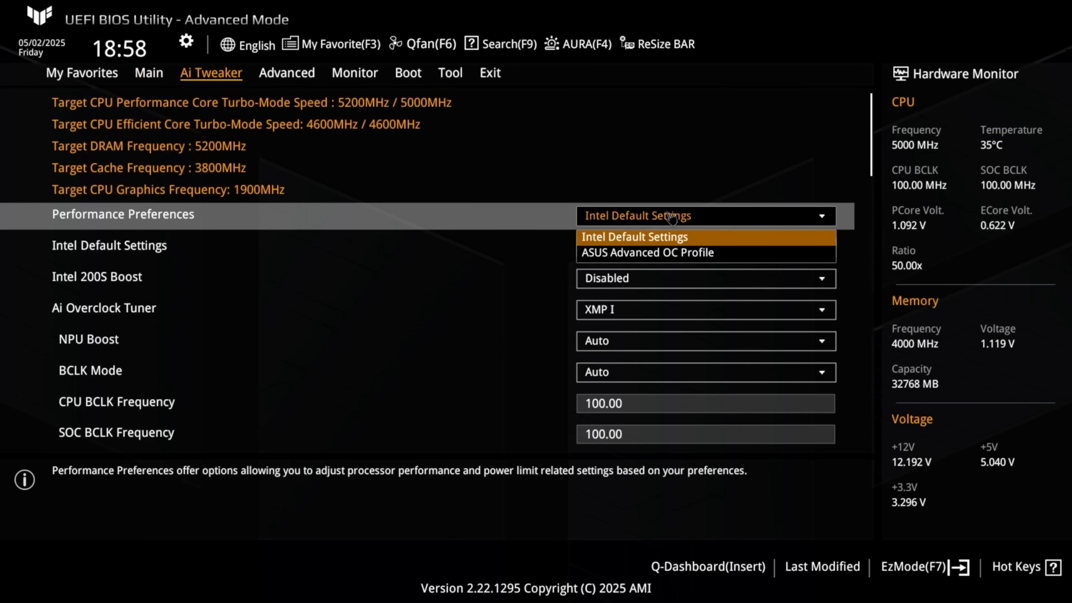
{"action": "left_click", "coordinate": [634, 236]}
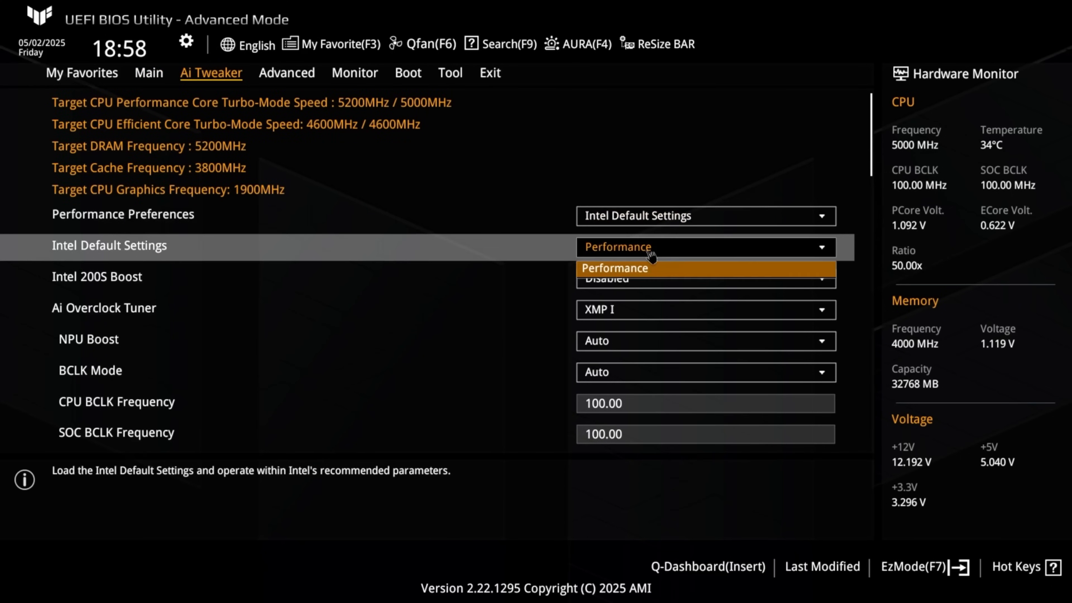
{"action": "left_click", "coordinate": [616, 268]}
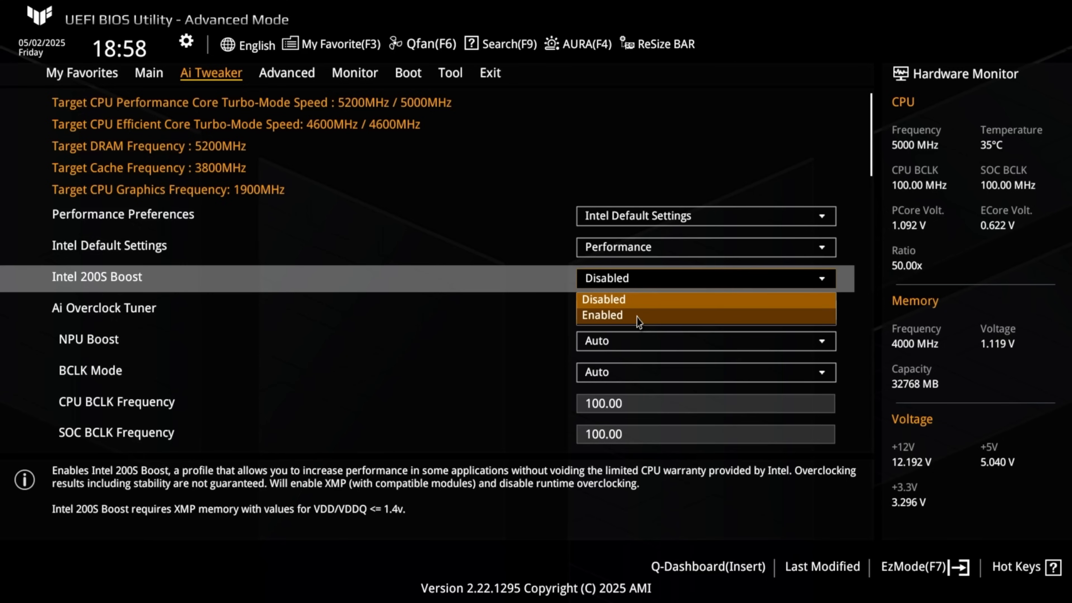
{"action": "left_click", "coordinate": [603, 315]}
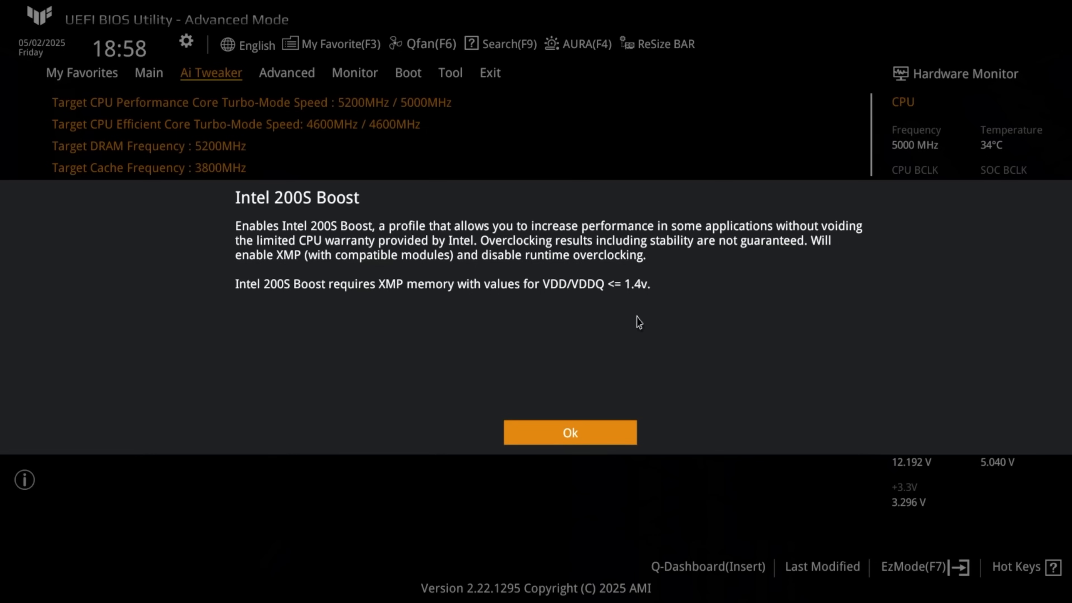
{"action": "mouse_move", "coordinate": [608, 415]}
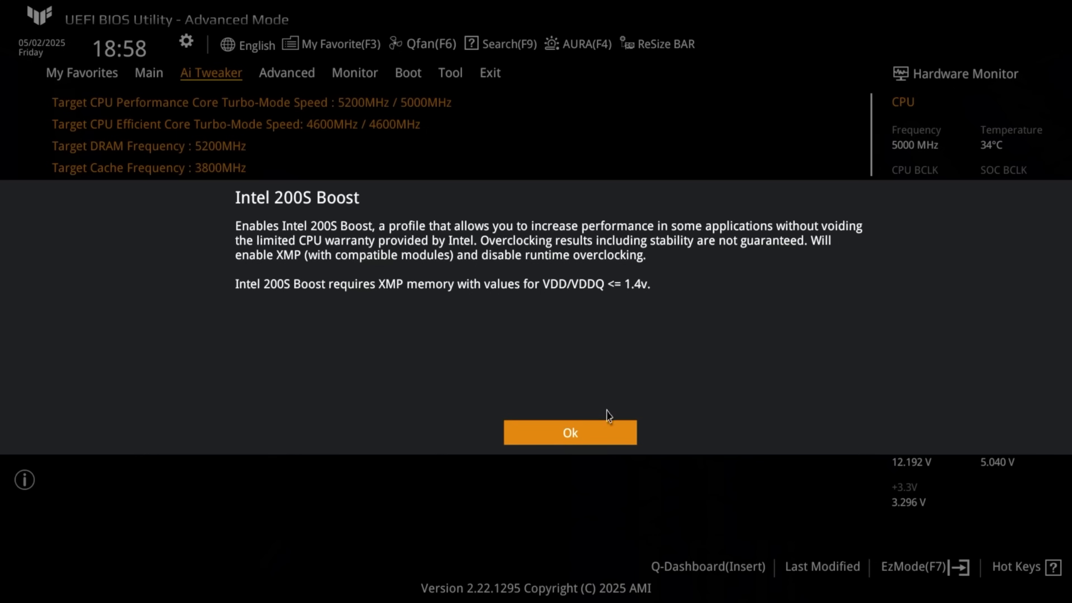
{"action": "left_click", "coordinate": [569, 433]}
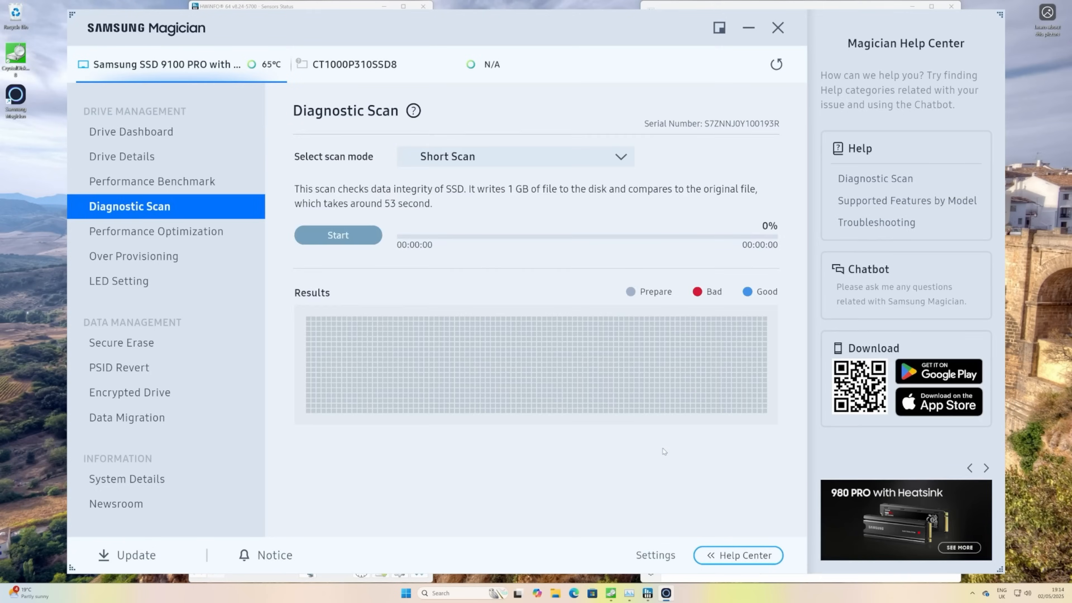
- Run a short diagnostic scan confirming the 9100 PRO is in good condition
{"action": "left_click", "coordinate": [337, 235]}
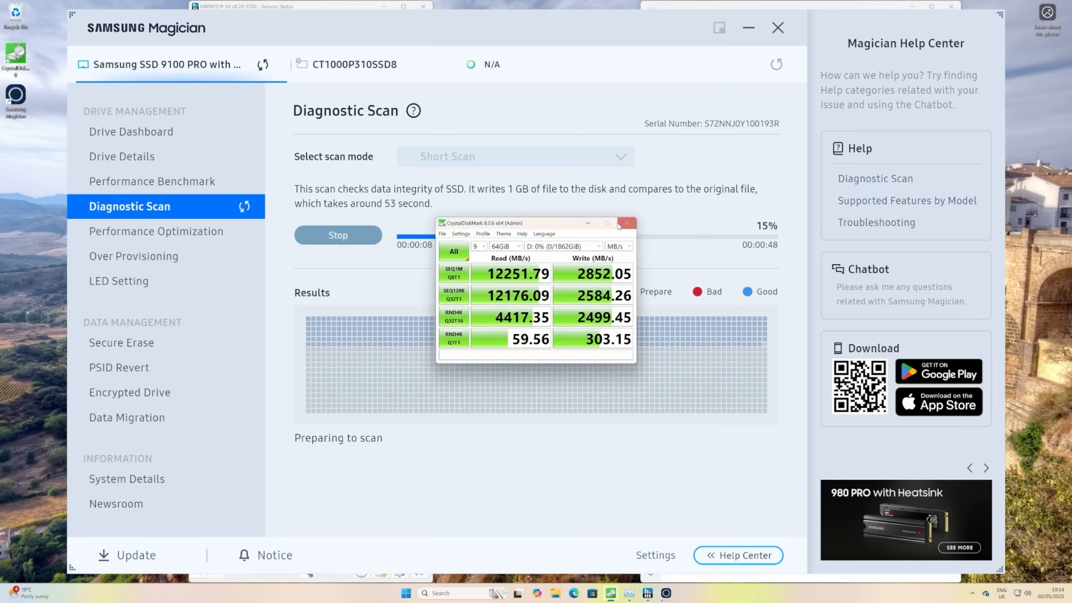
{"action": "left_click", "coordinate": [625, 224]}
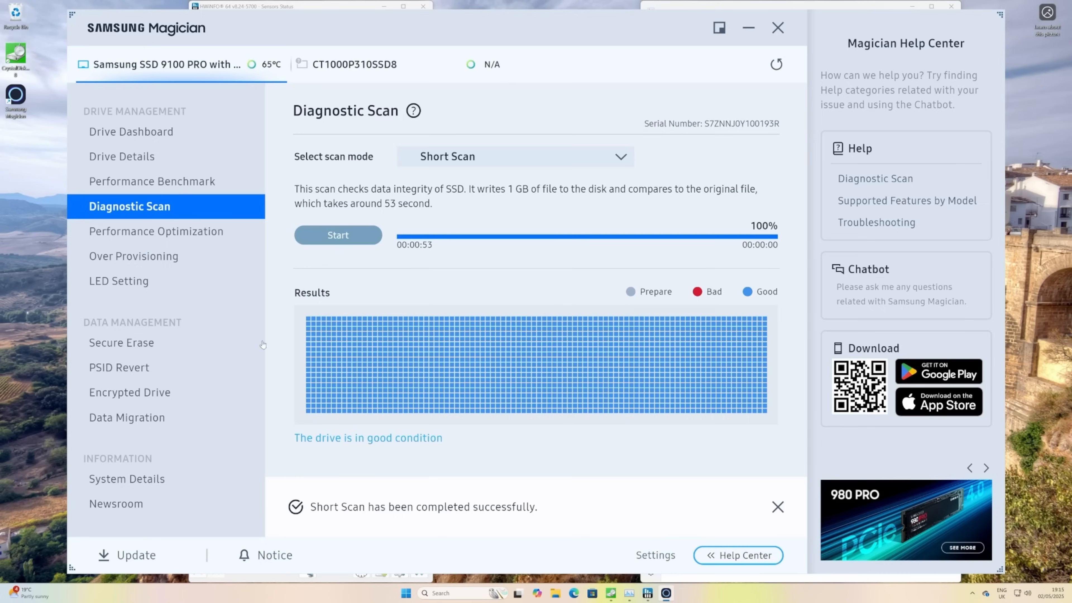
{"action": "left_click", "coordinate": [156, 231]}
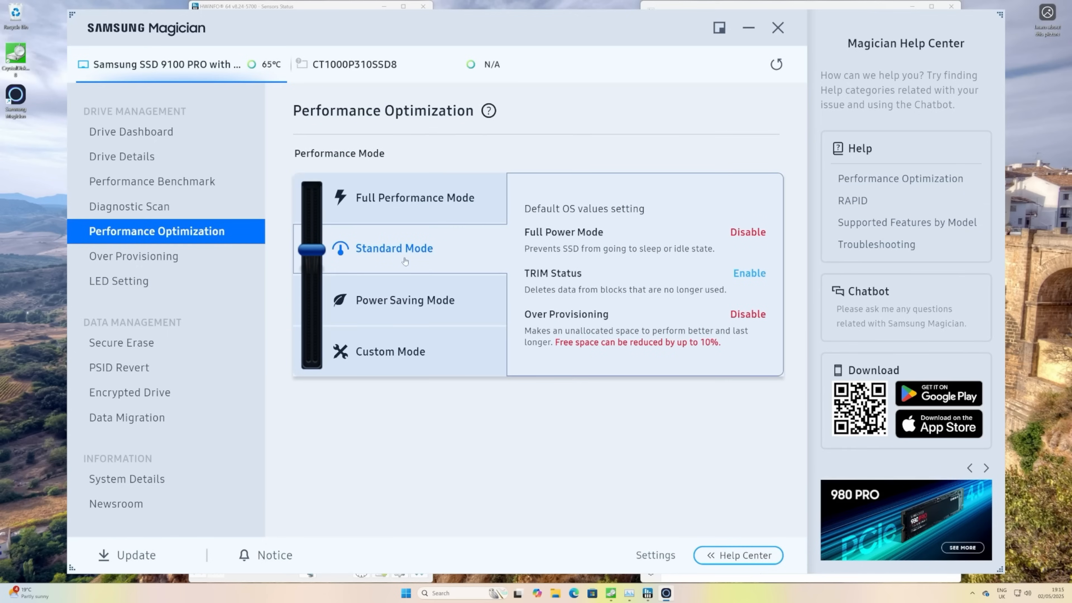
- Apply Full Performance Mode, accepting the compatibility, confirmation and restart notices
{"action": "left_click", "coordinate": [415, 198]}
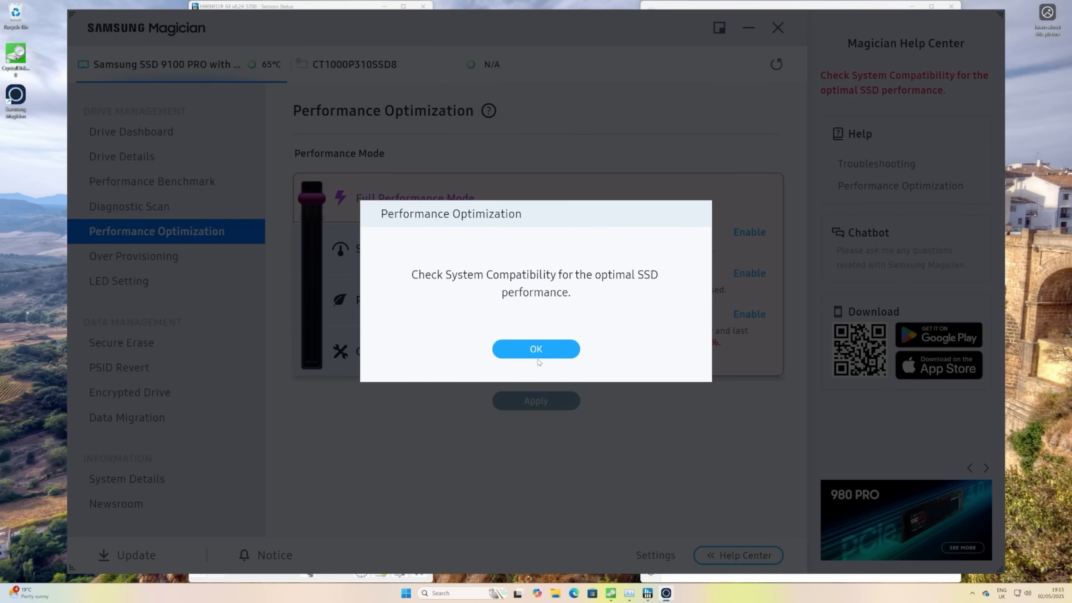
{"action": "left_click", "coordinate": [535, 348]}
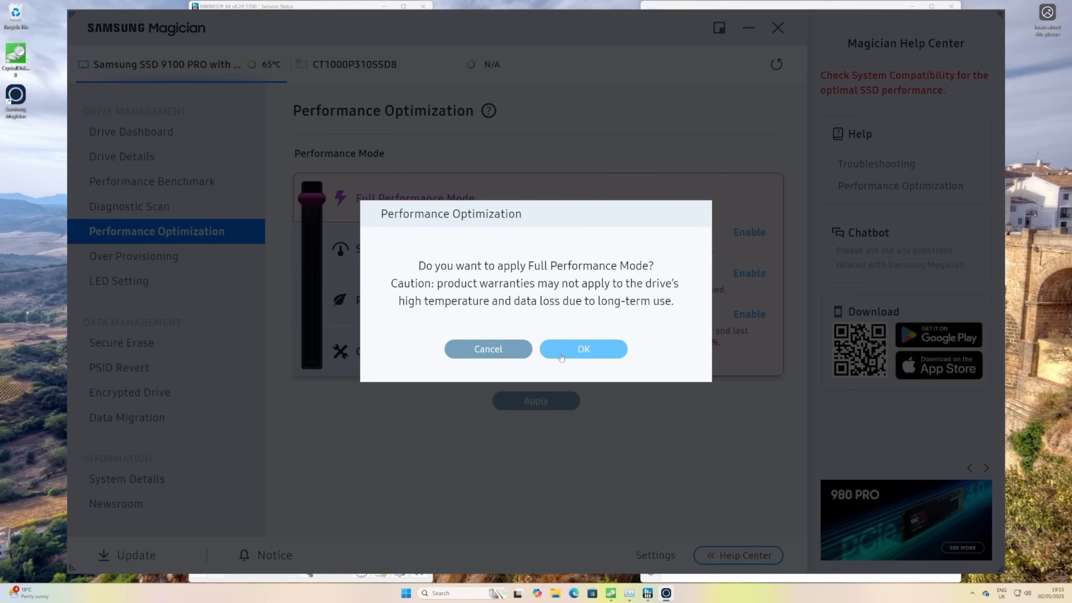
{"action": "left_click", "coordinate": [582, 348]}
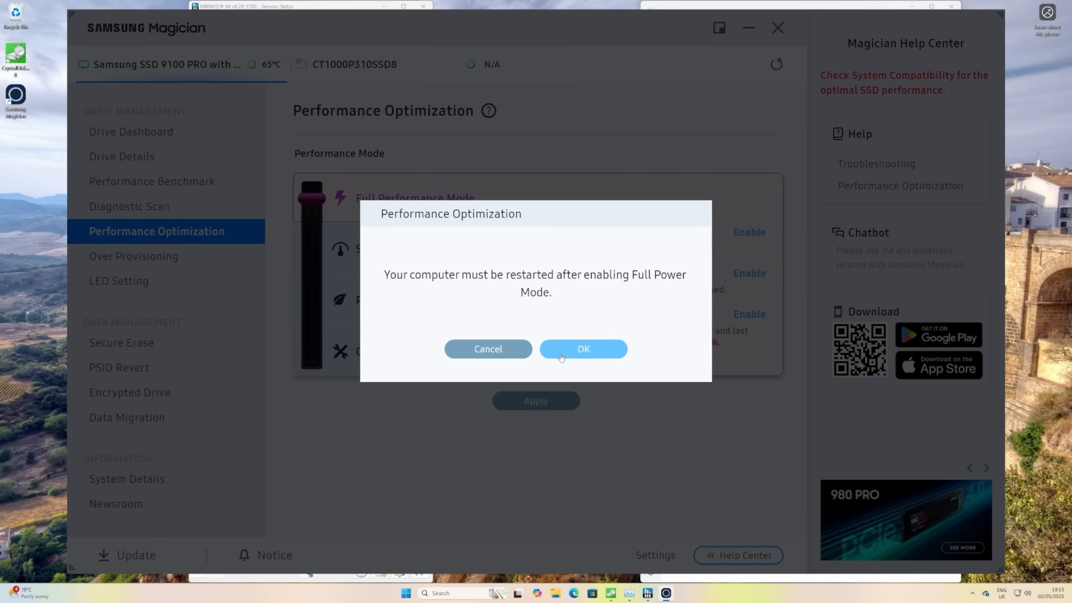
{"action": "left_click", "coordinate": [582, 348]}
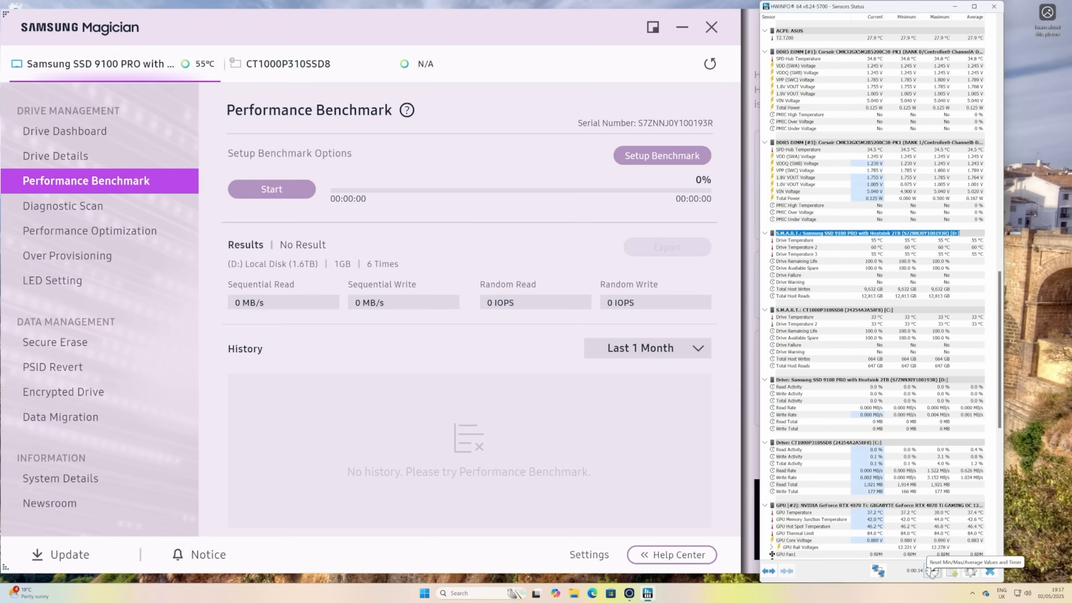
- Start the performance benchmark on the 9100 PRO drive
{"action": "left_click", "coordinate": [932, 573]}
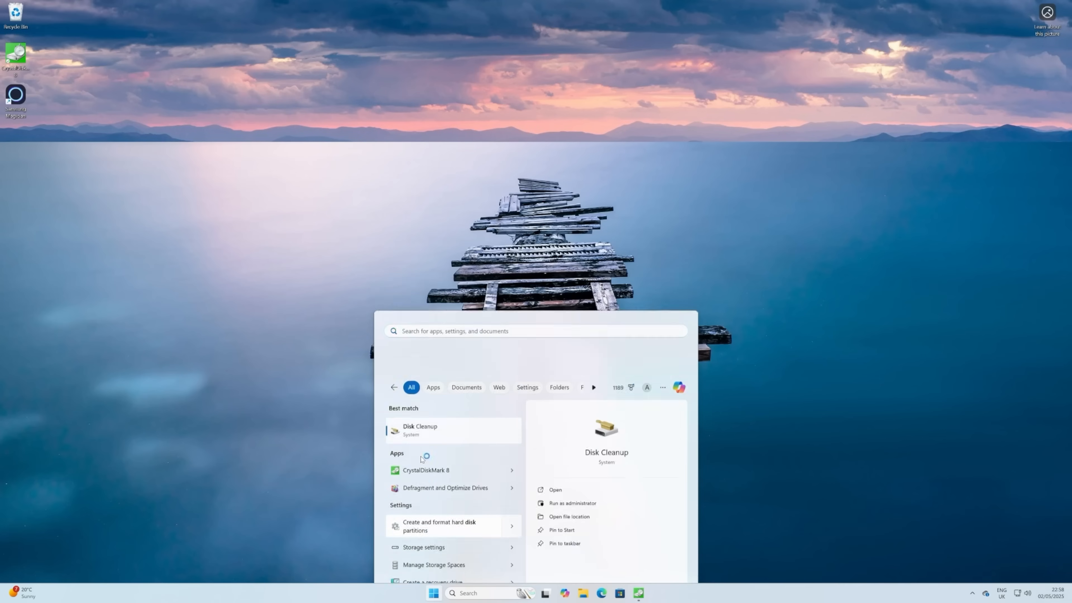
- Initialize Disk 0 as GPT and begin a new simple volume with drive letter D
{"action": "left_click", "coordinate": [438, 526]}
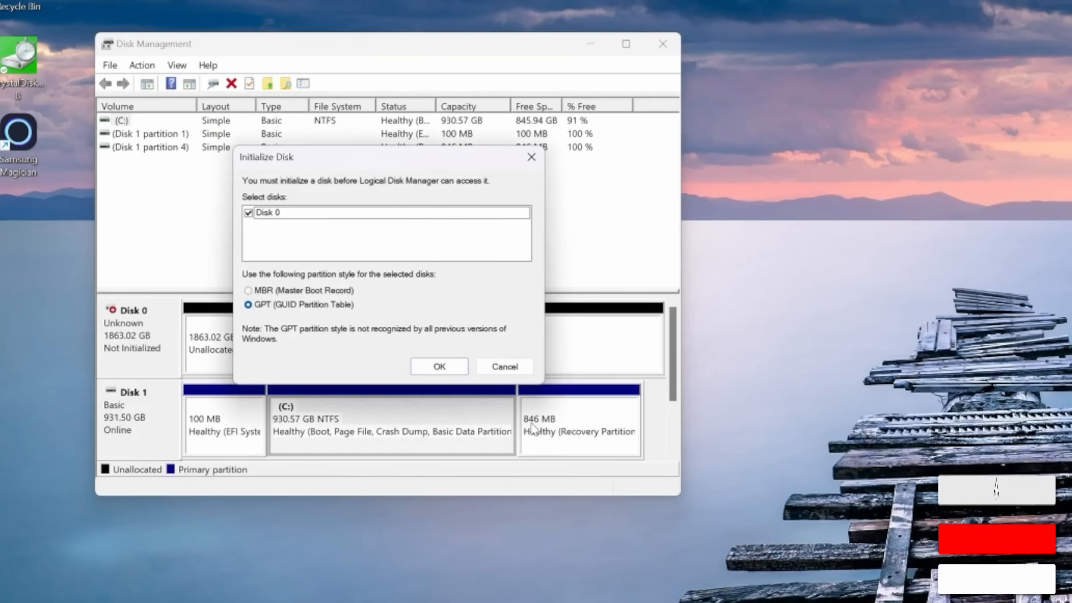
{"action": "left_click", "coordinate": [439, 366]}
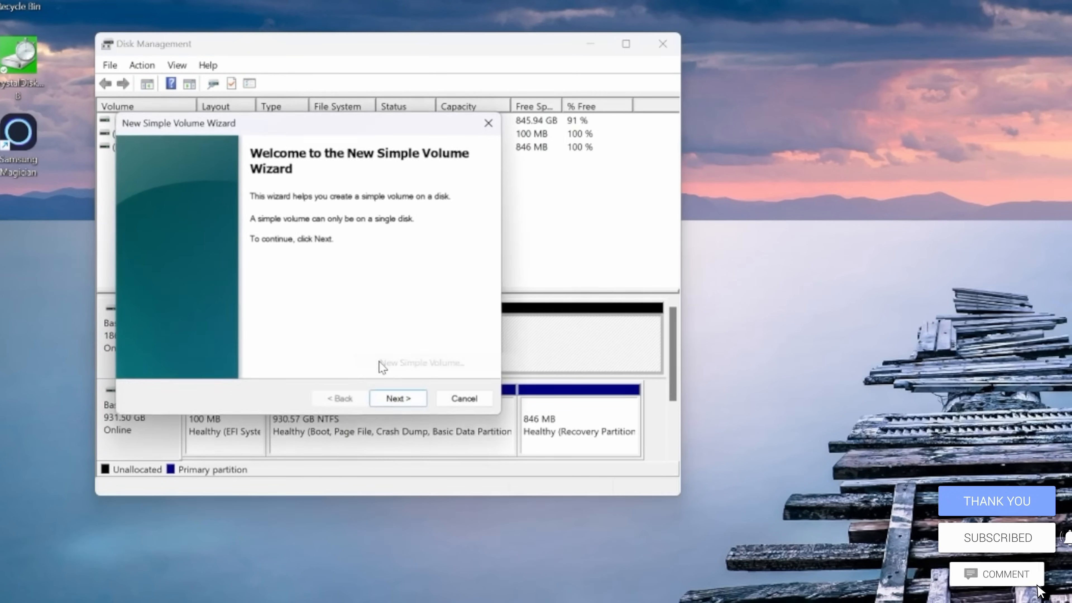
{"action": "left_click", "coordinate": [397, 398]}
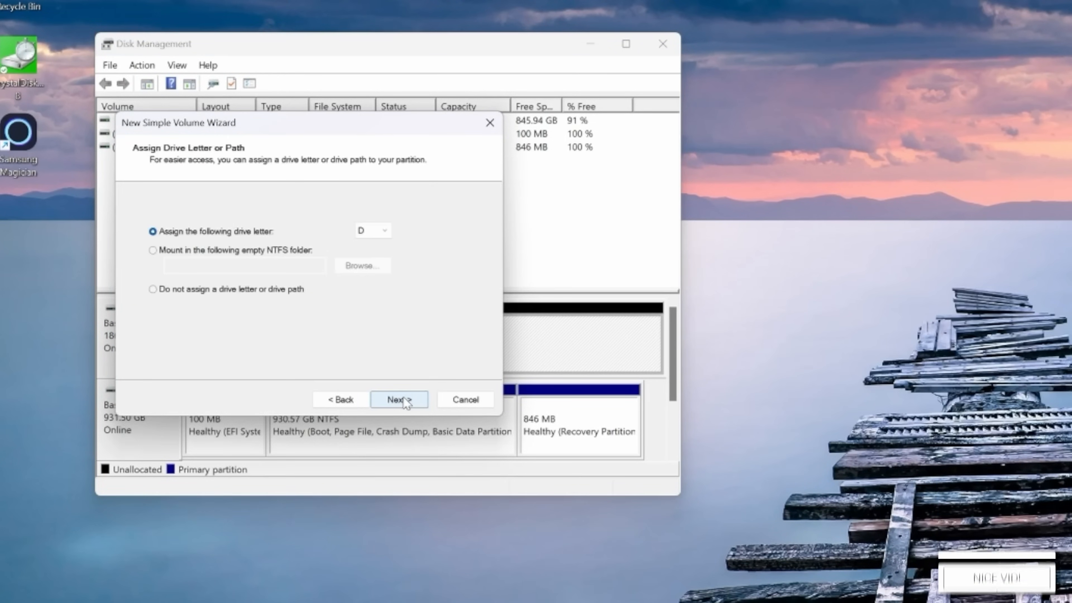
{"action": "left_click", "coordinate": [399, 399]}
{"action": "type", "text": "S"}
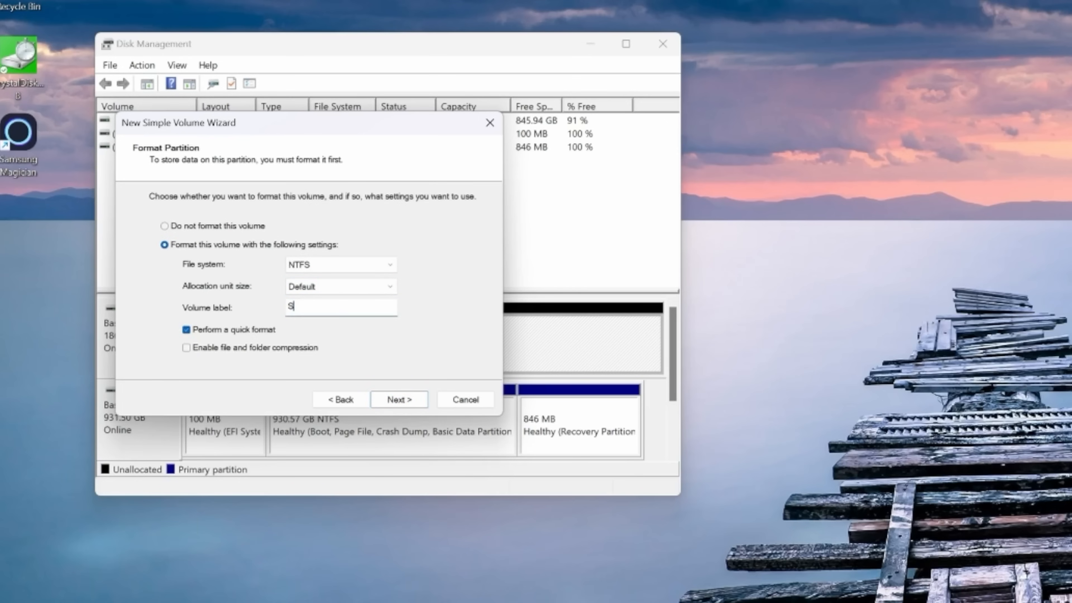
- Label the volume 'Samsung 9100 Pro non heatsink', keep NTFS quick format and finish creating it
{"action": "type", "text": "amsung 9100 Pro non heats"}
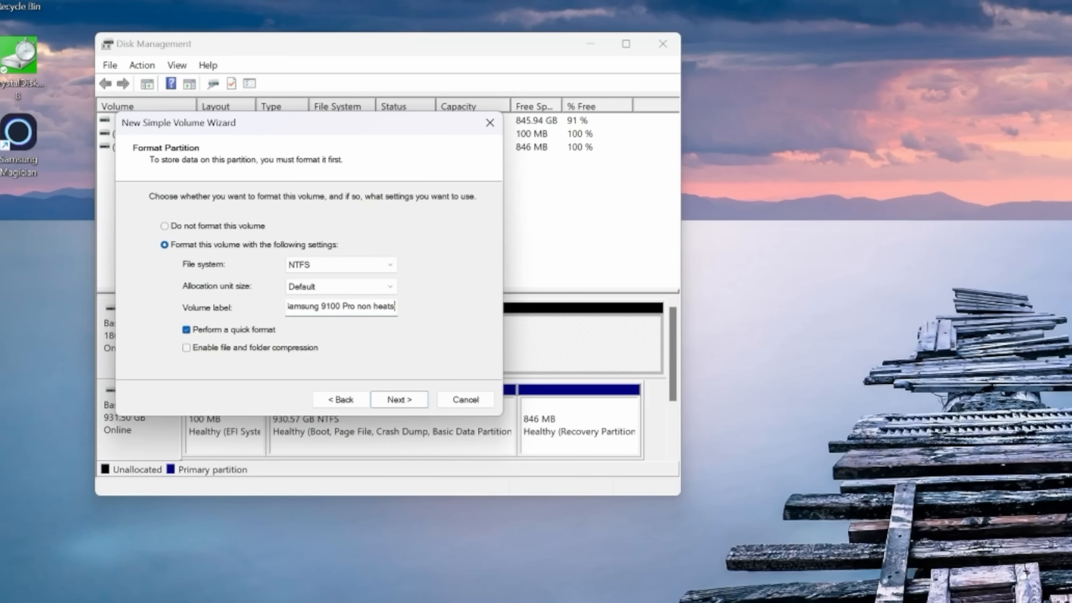
{"action": "left_click", "coordinate": [398, 400]}
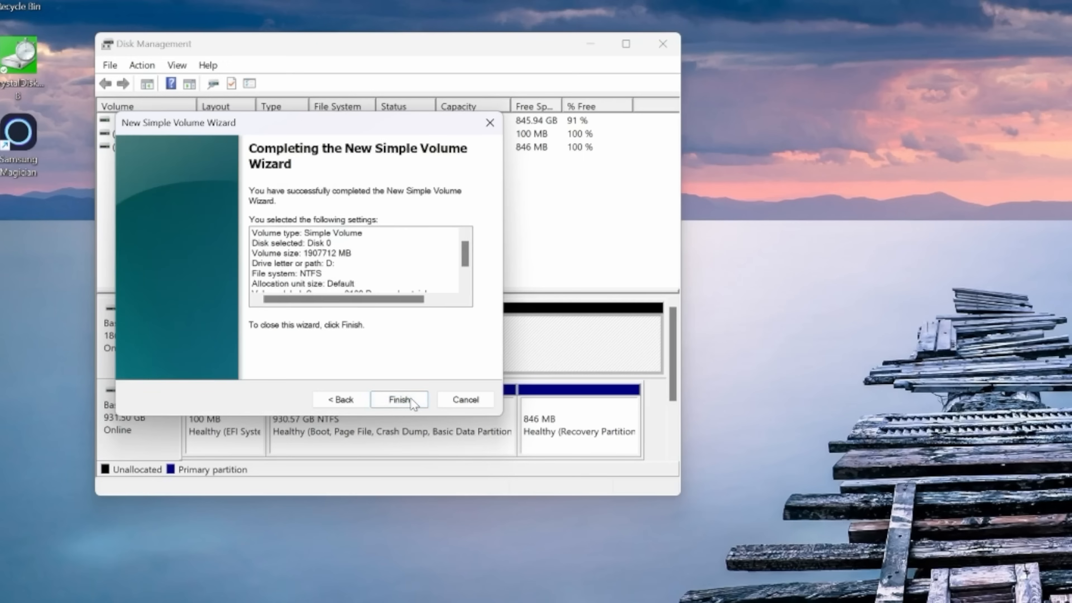
{"action": "left_click", "coordinate": [399, 399]}
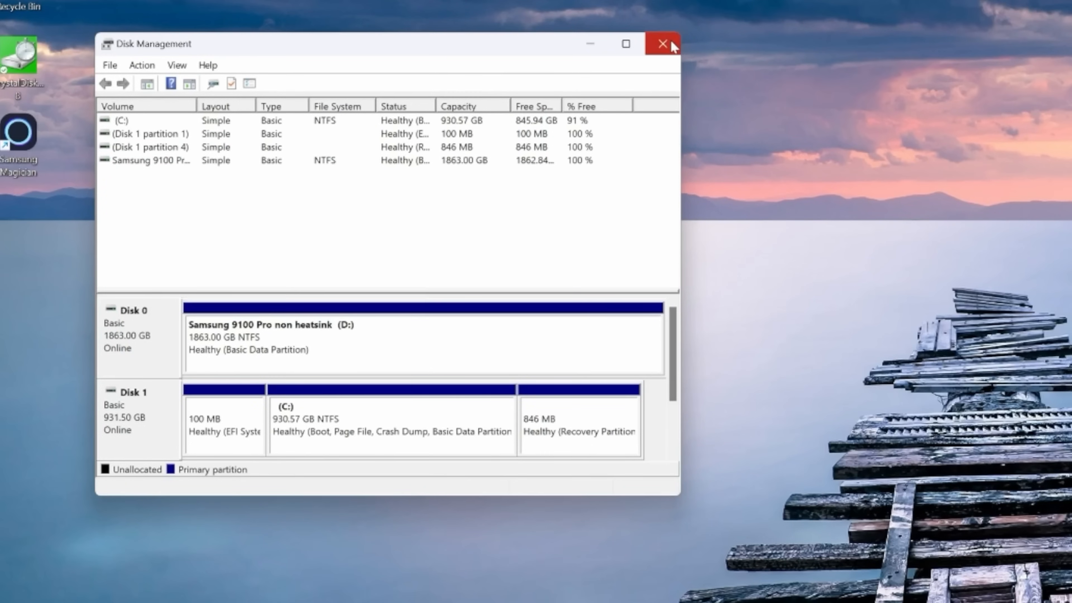
- Close Disk Management and apply Full Performance Mode to the 9100 PRO, accepting the warranty and restart notices
{"action": "left_click", "coordinate": [661, 44]}
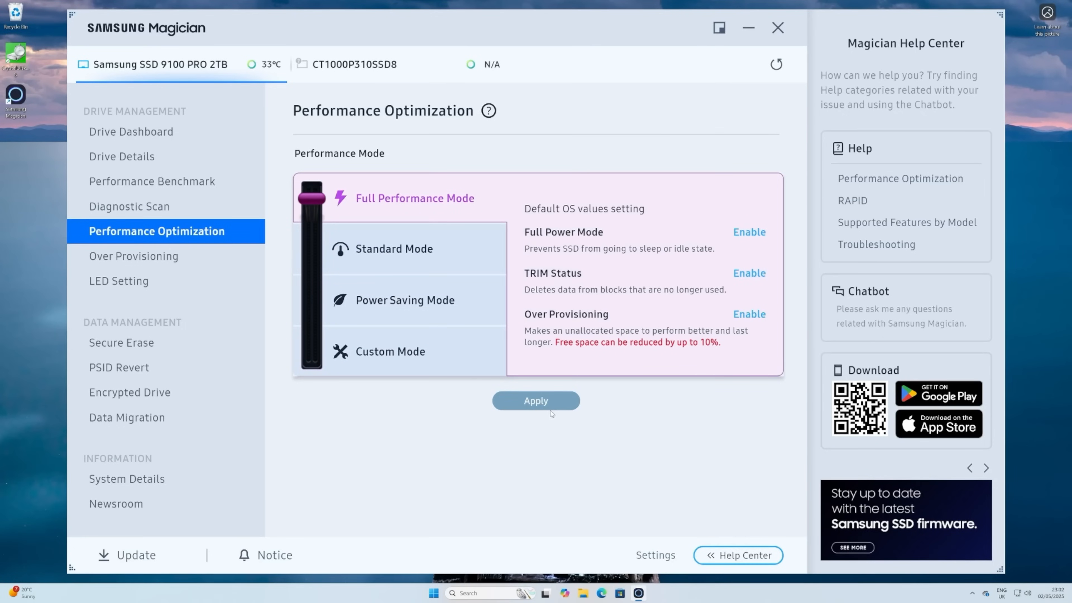
{"action": "left_click", "coordinate": [536, 401]}
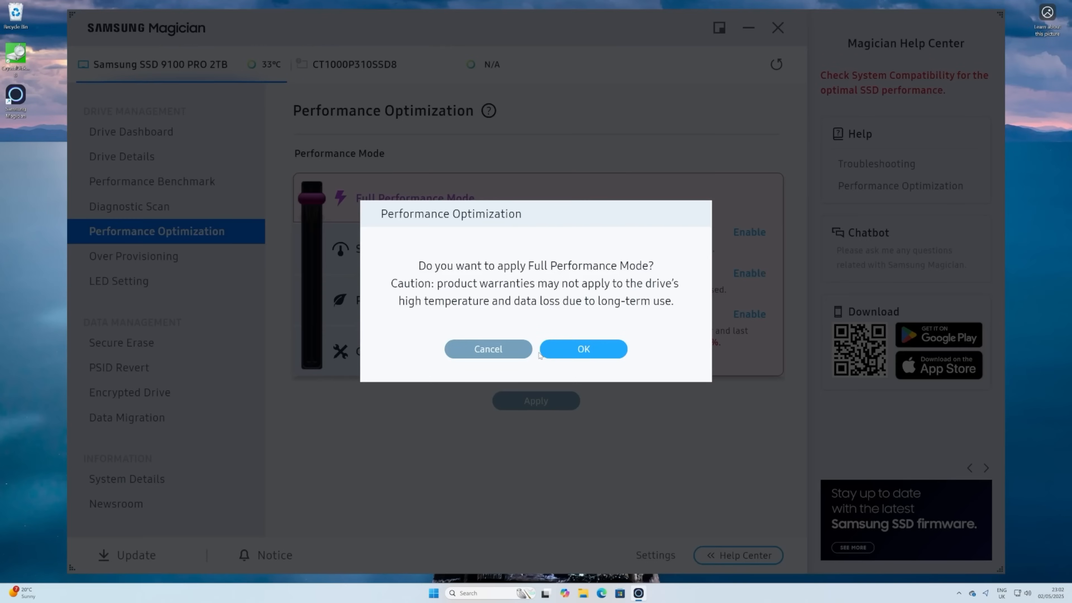
{"action": "left_click", "coordinate": [582, 349]}
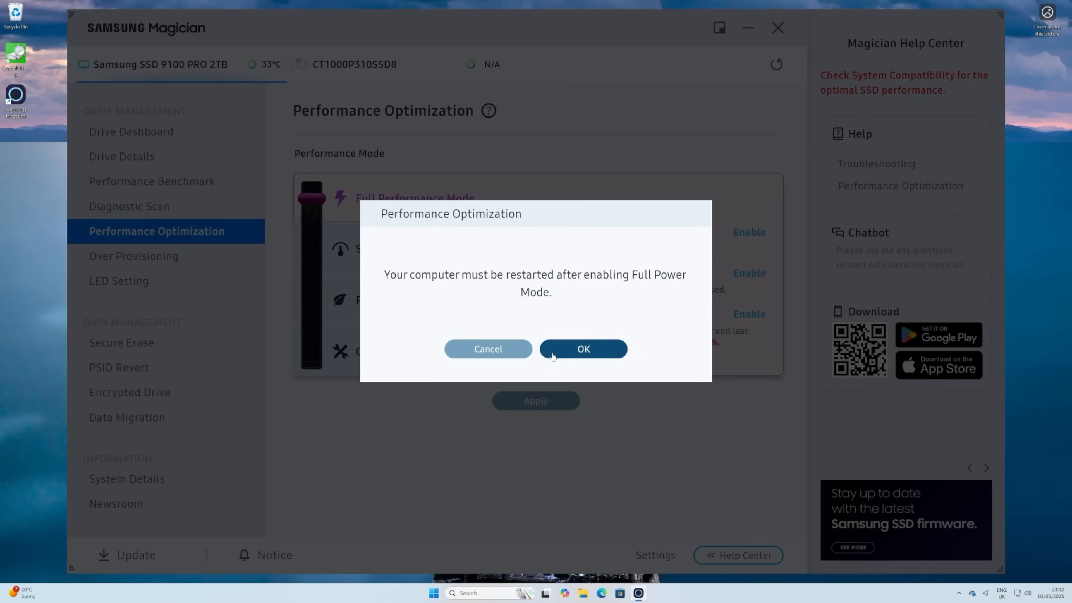
{"action": "left_click", "coordinate": [582, 349]}
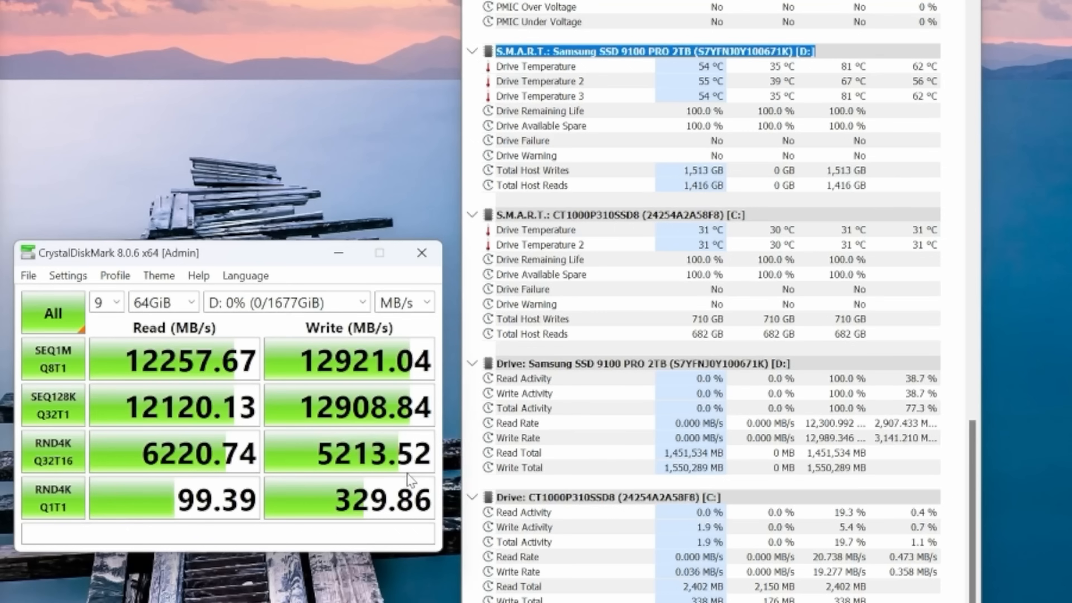
{"action": "mouse_move", "coordinate": [830, 92]}
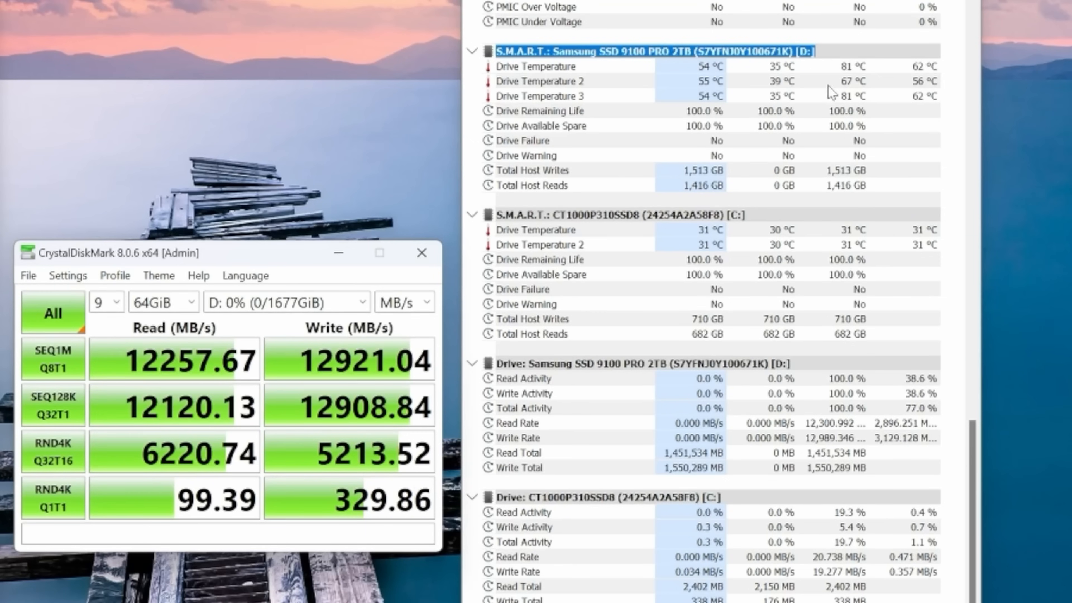
{"action": "mouse_move", "coordinate": [895, 134]}
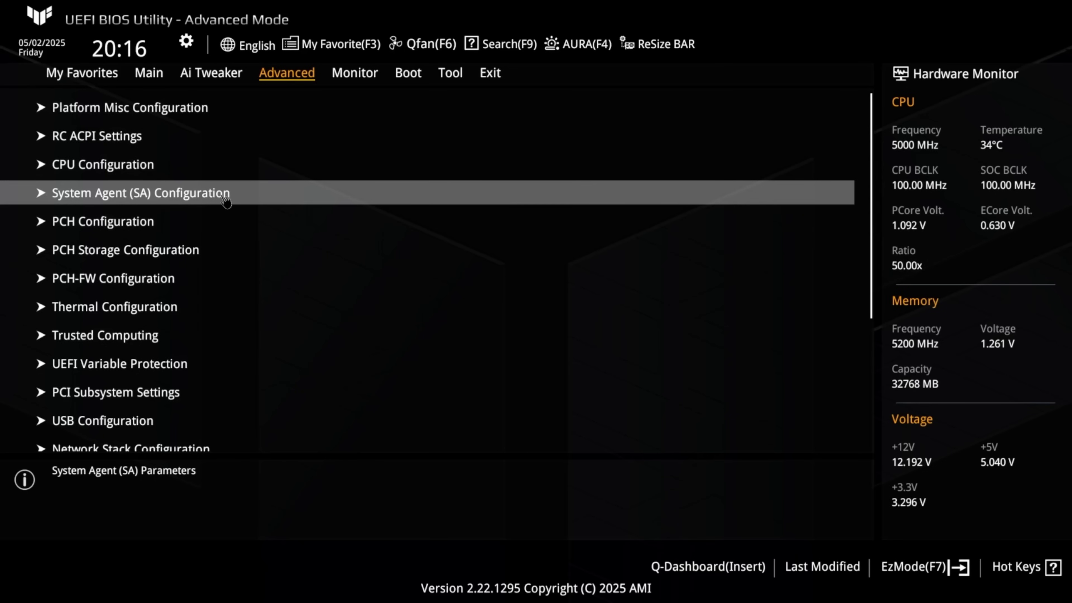
- Under SA Configuration's PCI Express settings, set M.2_1 Link Speed to Gen5
{"action": "left_click", "coordinate": [141, 192]}
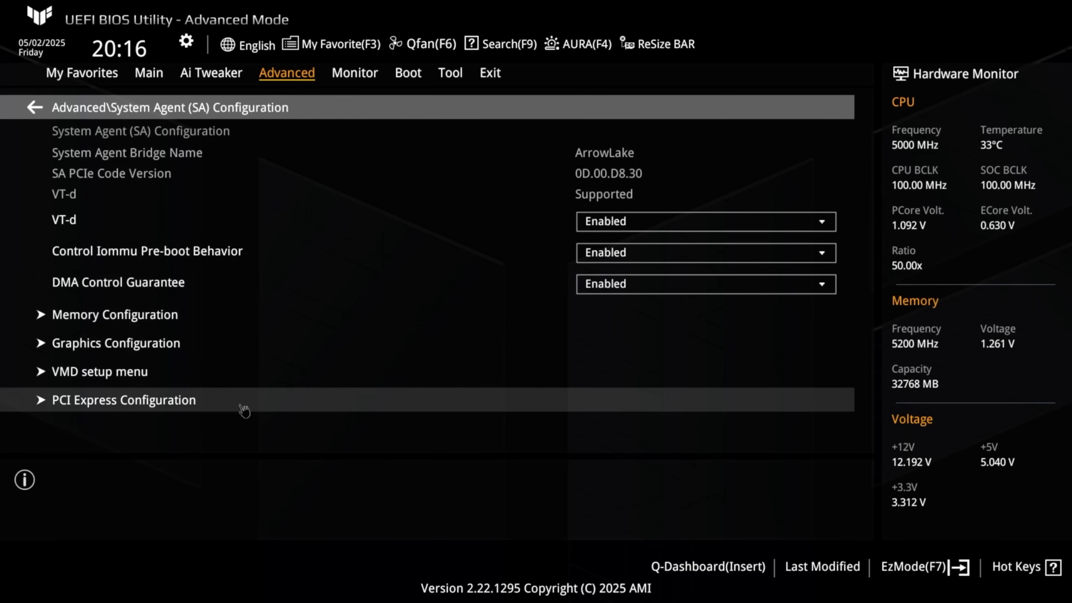
{"action": "mouse_move", "coordinate": [225, 409]}
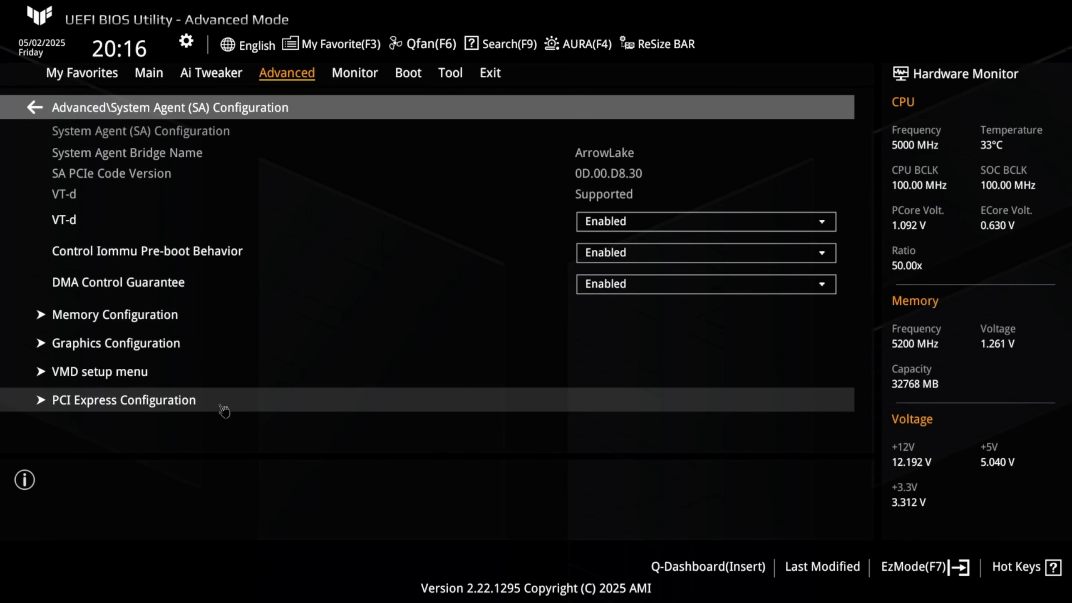
{"action": "left_click", "coordinate": [124, 400]}
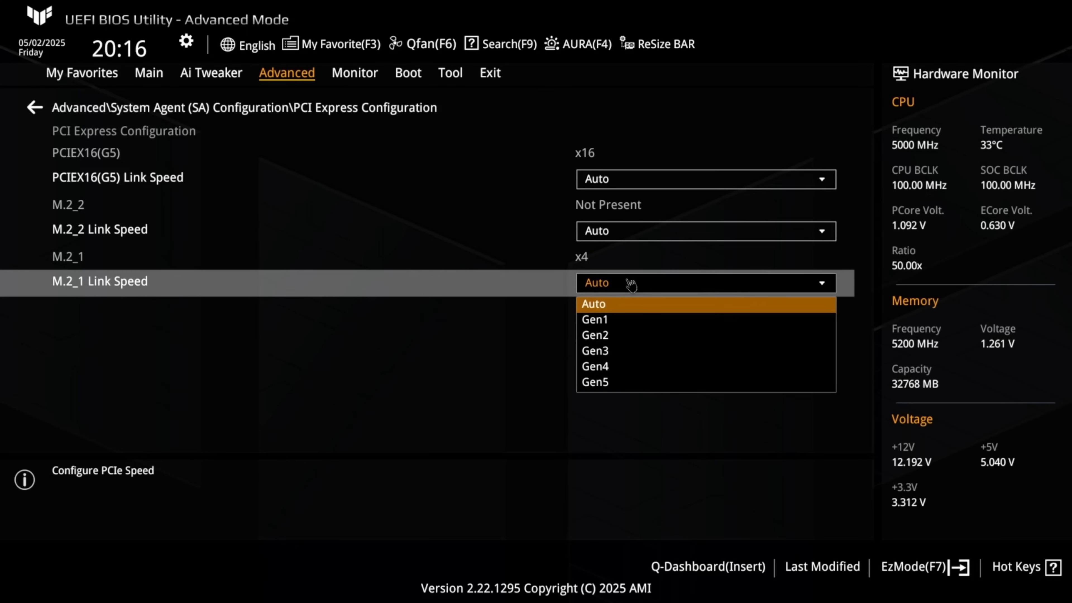
{"action": "mouse_move", "coordinate": [623, 314]}
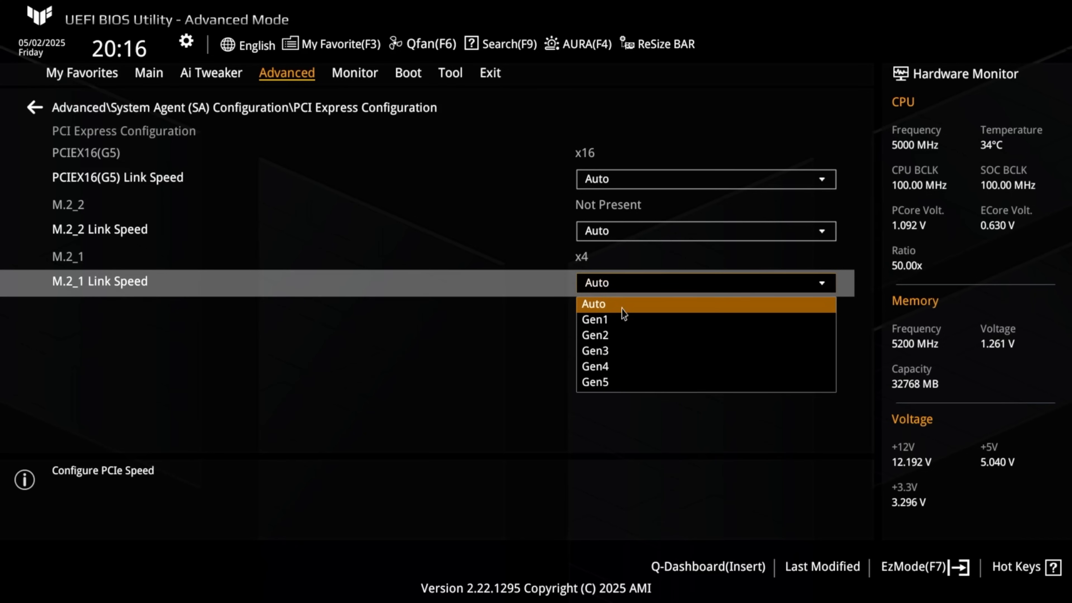
{"action": "mouse_move", "coordinate": [617, 382]}
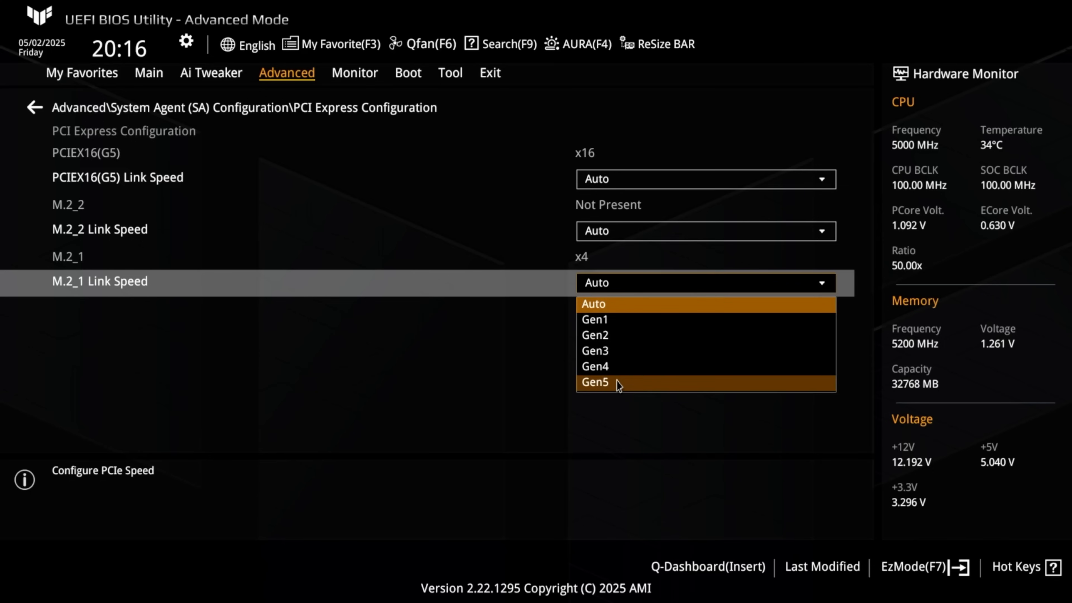
{"action": "left_click", "coordinate": [594, 382]}
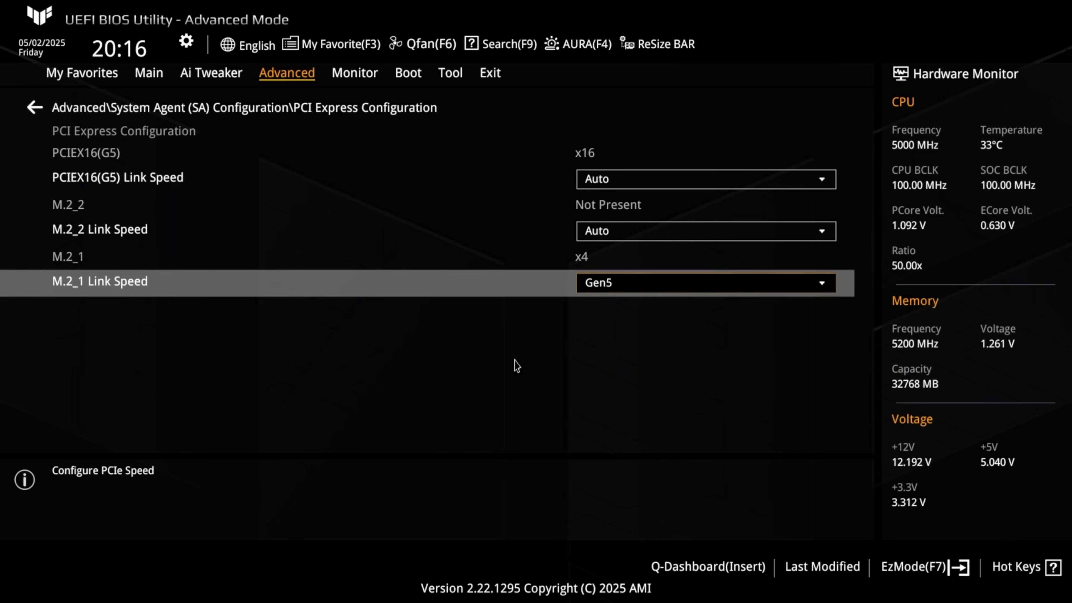
{"action": "mouse_move", "coordinate": [505, 354]}
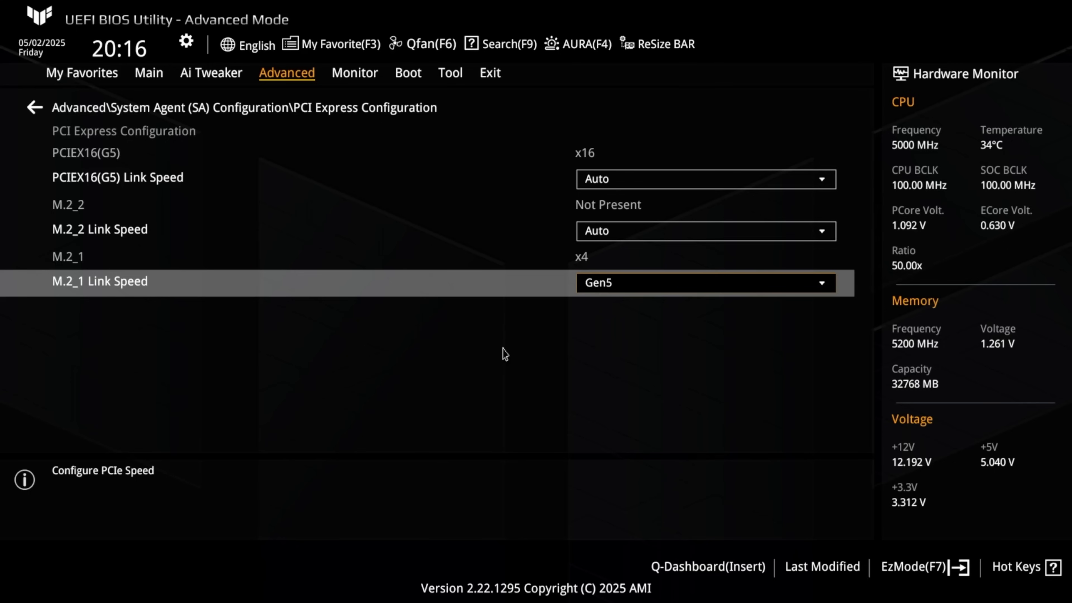
- Save the Gen5 change and reset the computer from the Exit menu
{"action": "left_click", "coordinate": [490, 73]}
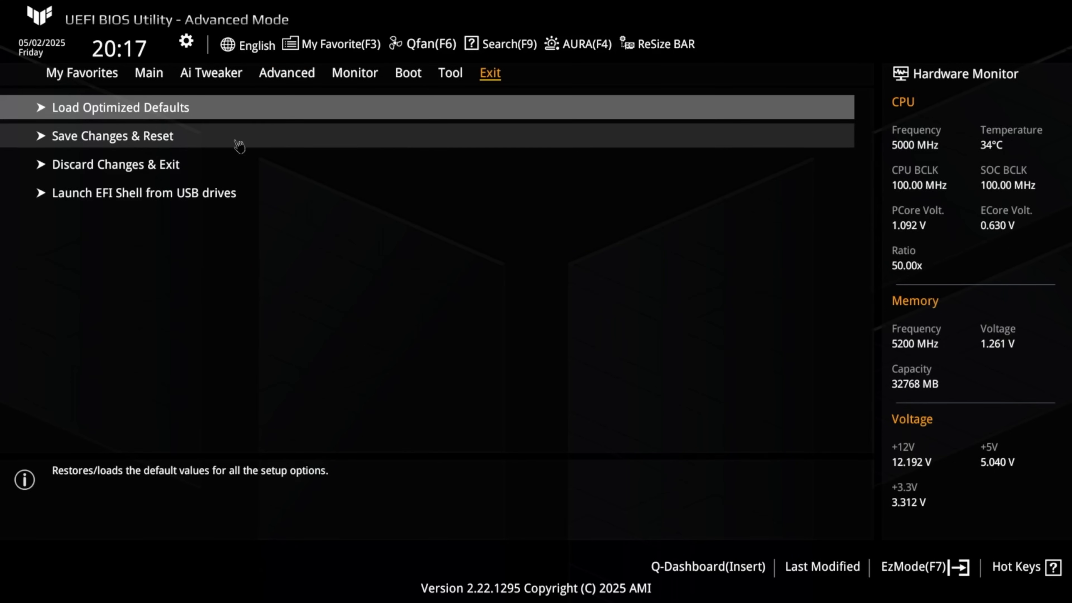
{"action": "mouse_move", "coordinate": [162, 142]}
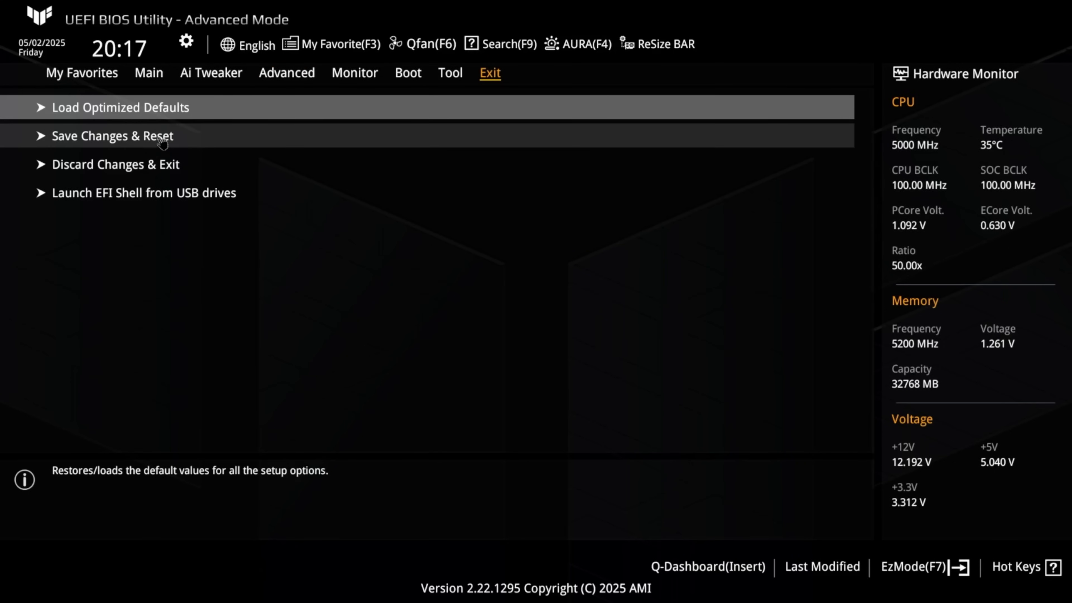
{"action": "left_click", "coordinate": [113, 136]}
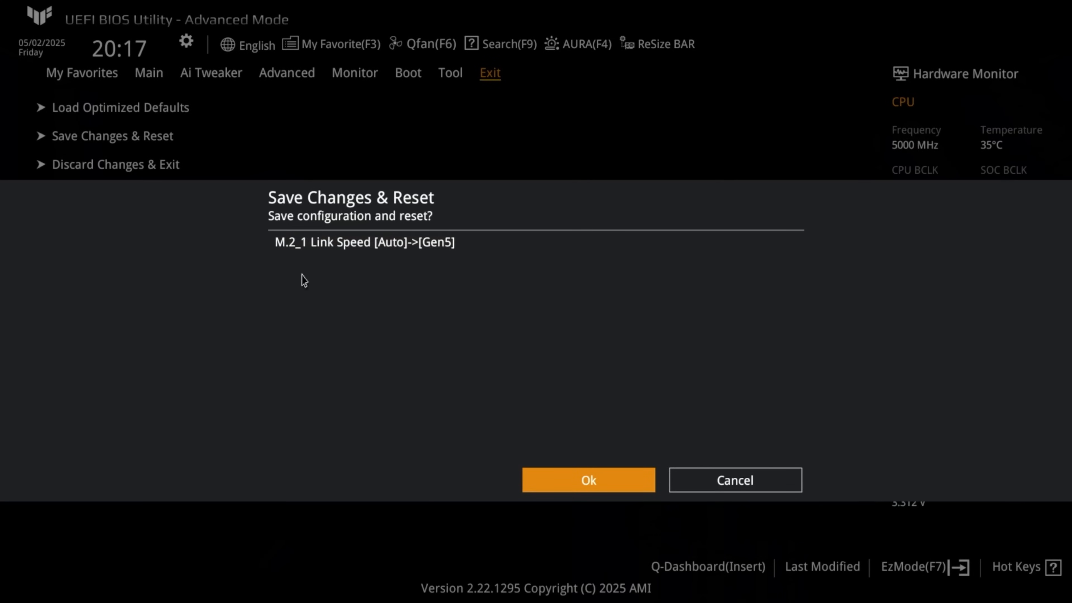
{"action": "mouse_move", "coordinate": [603, 492]}
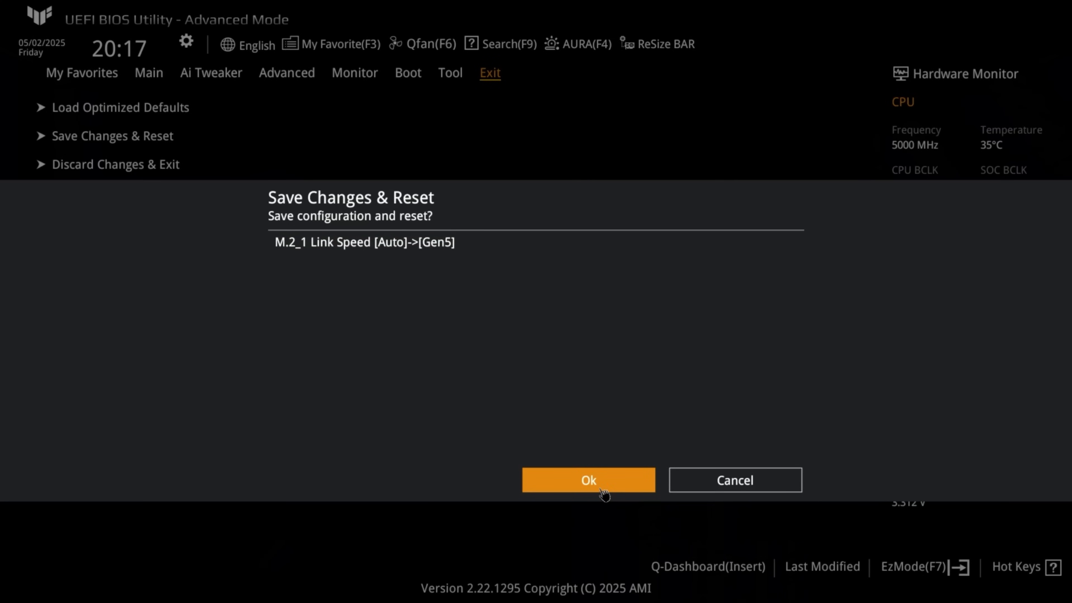
{"action": "left_click", "coordinate": [588, 479]}
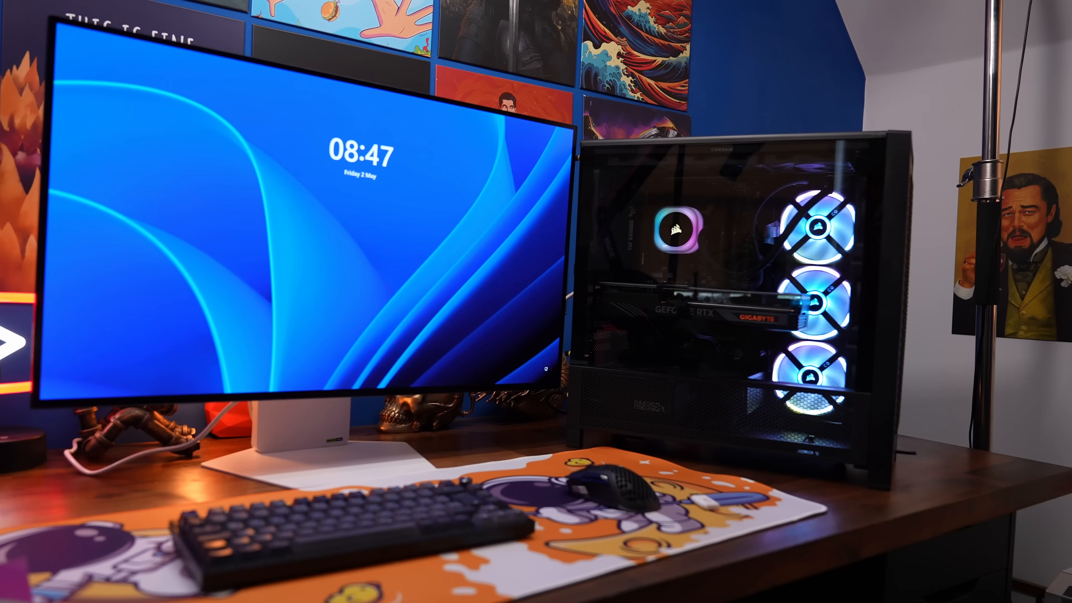